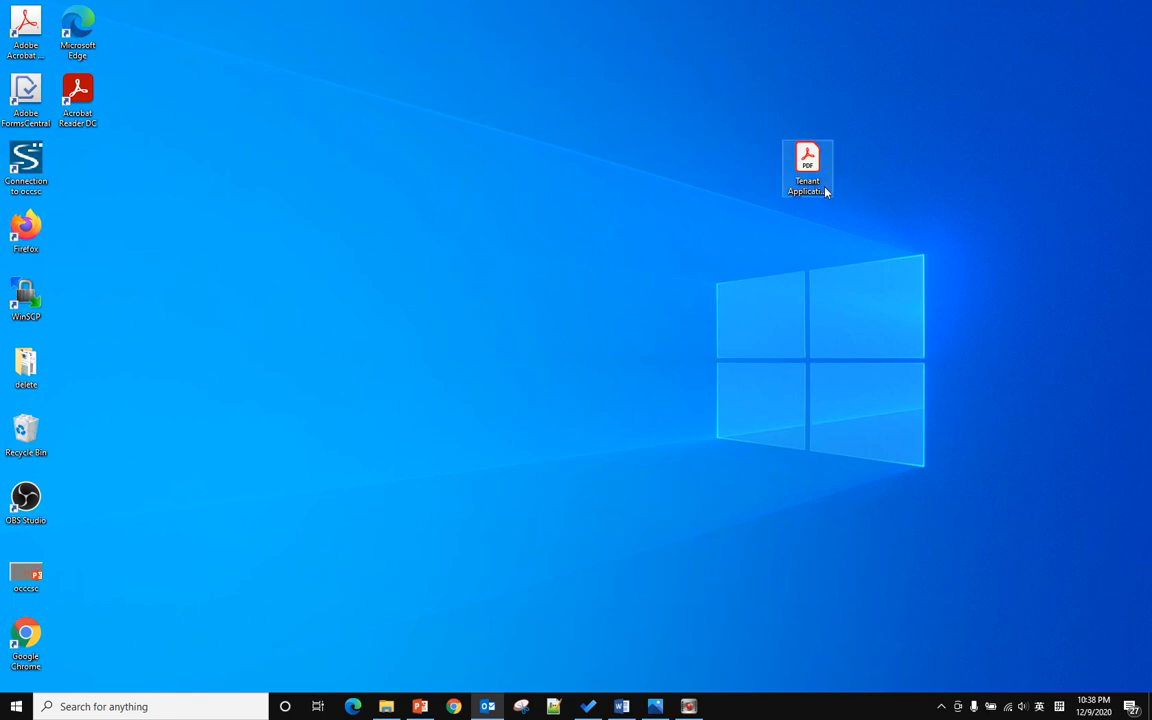
double_click(808, 168)
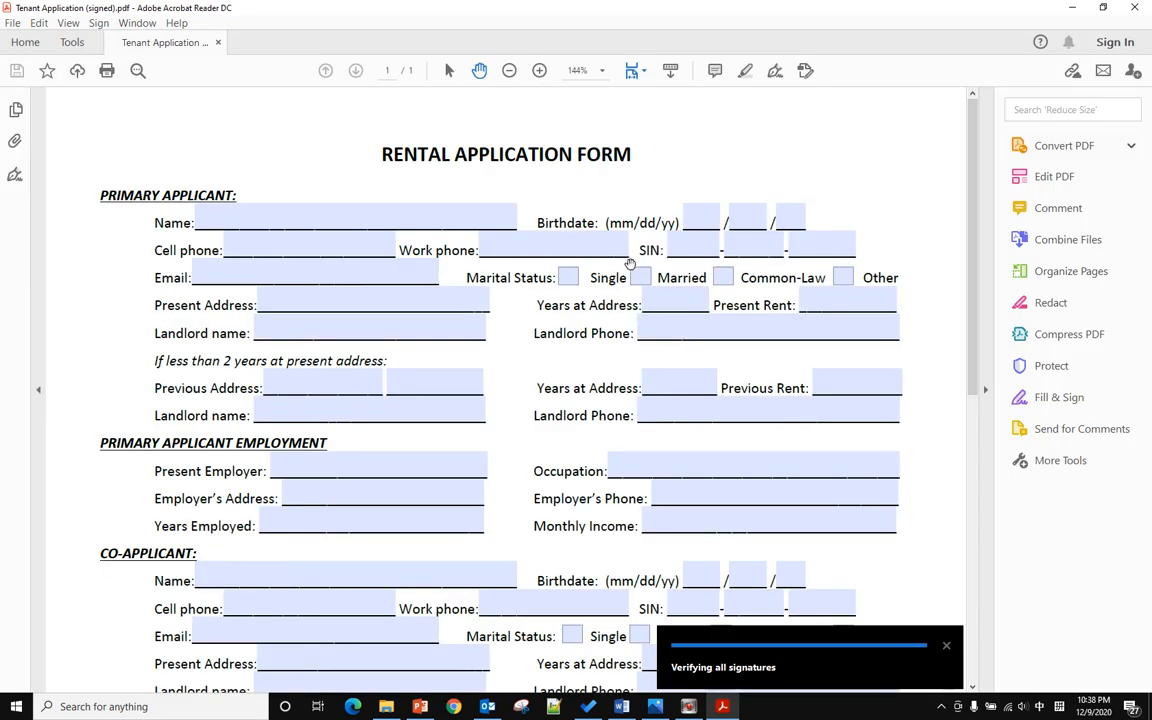
scroll("down", 3)
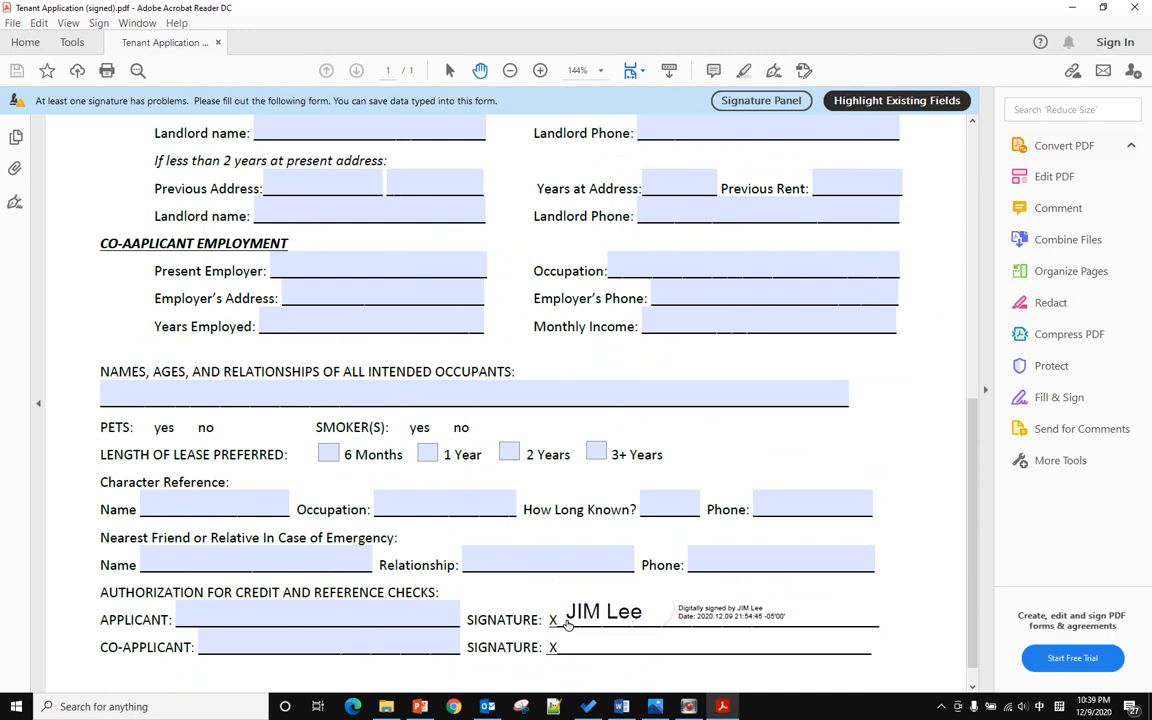
scroll("down", 3)
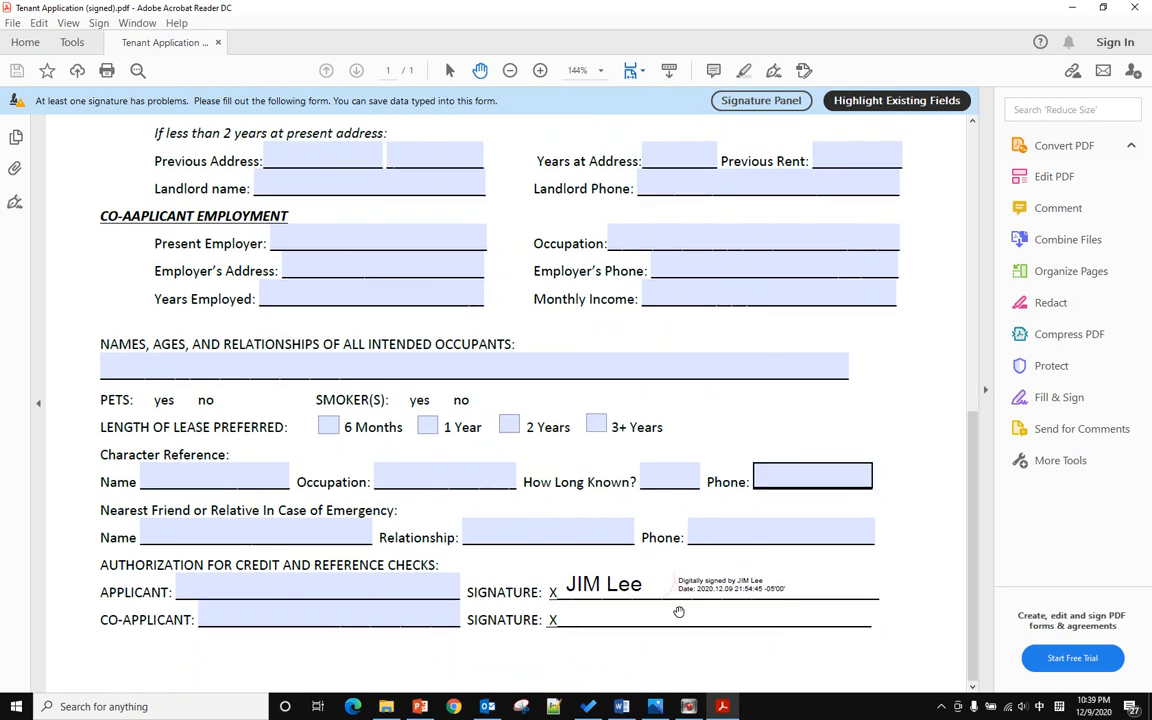
left_click(1064, 144)
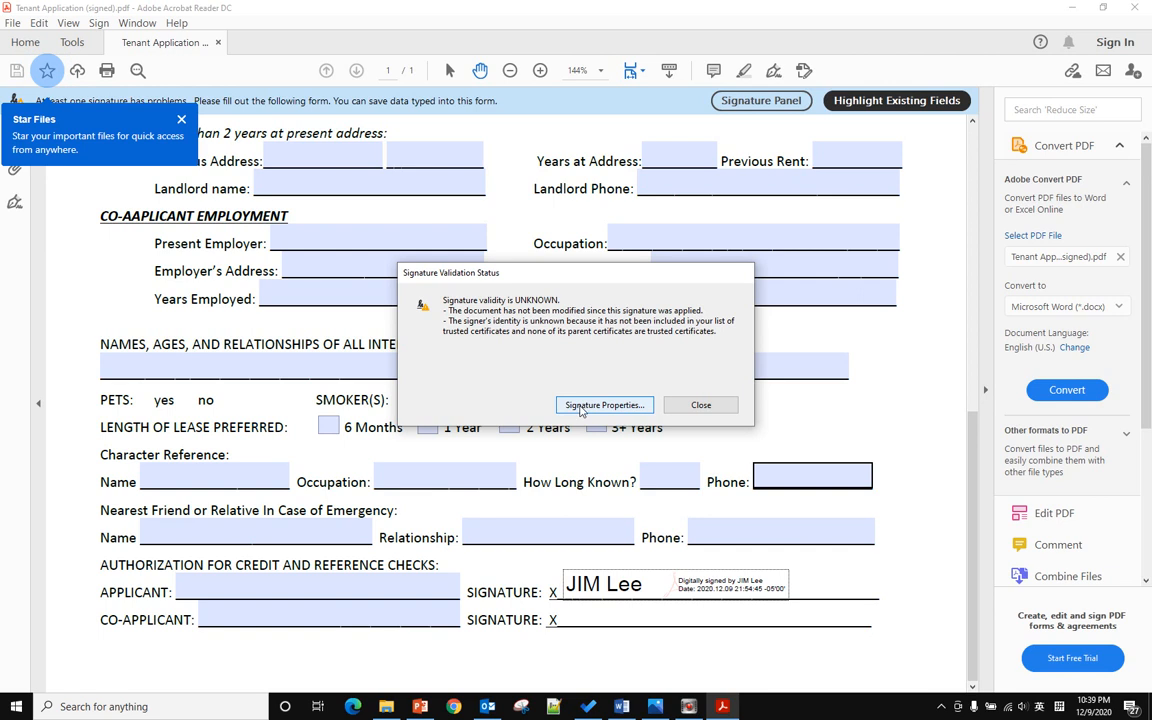
mouse_move(614, 414)
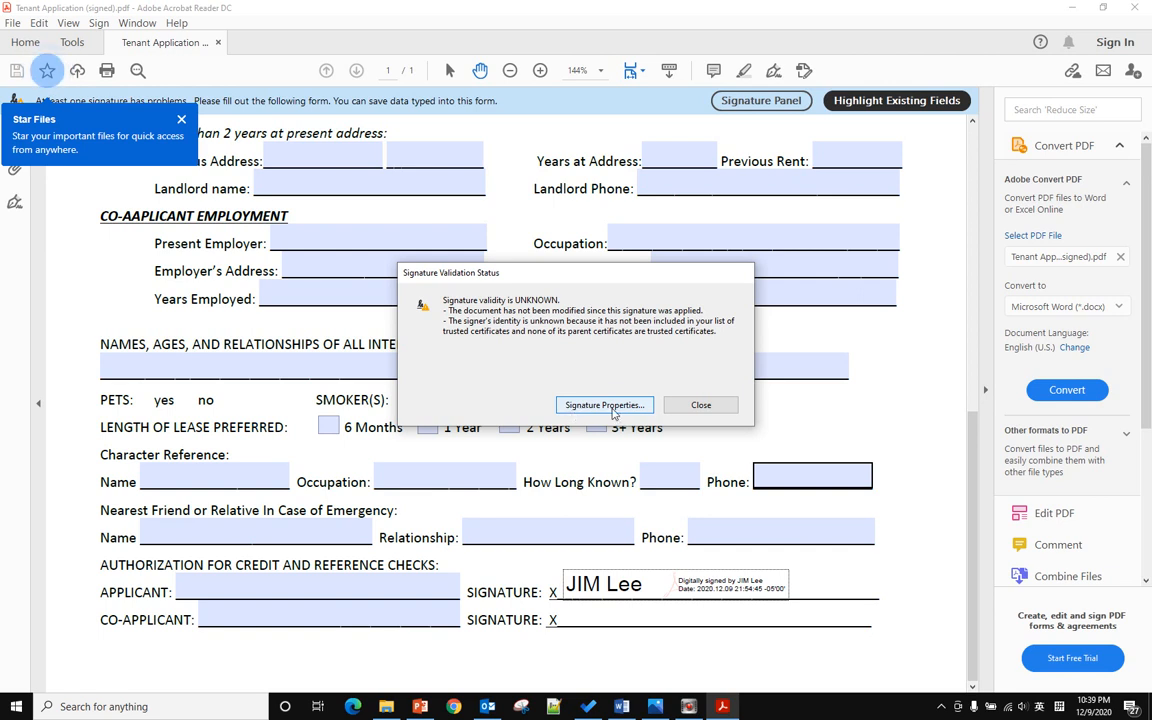
left_click(604, 404)
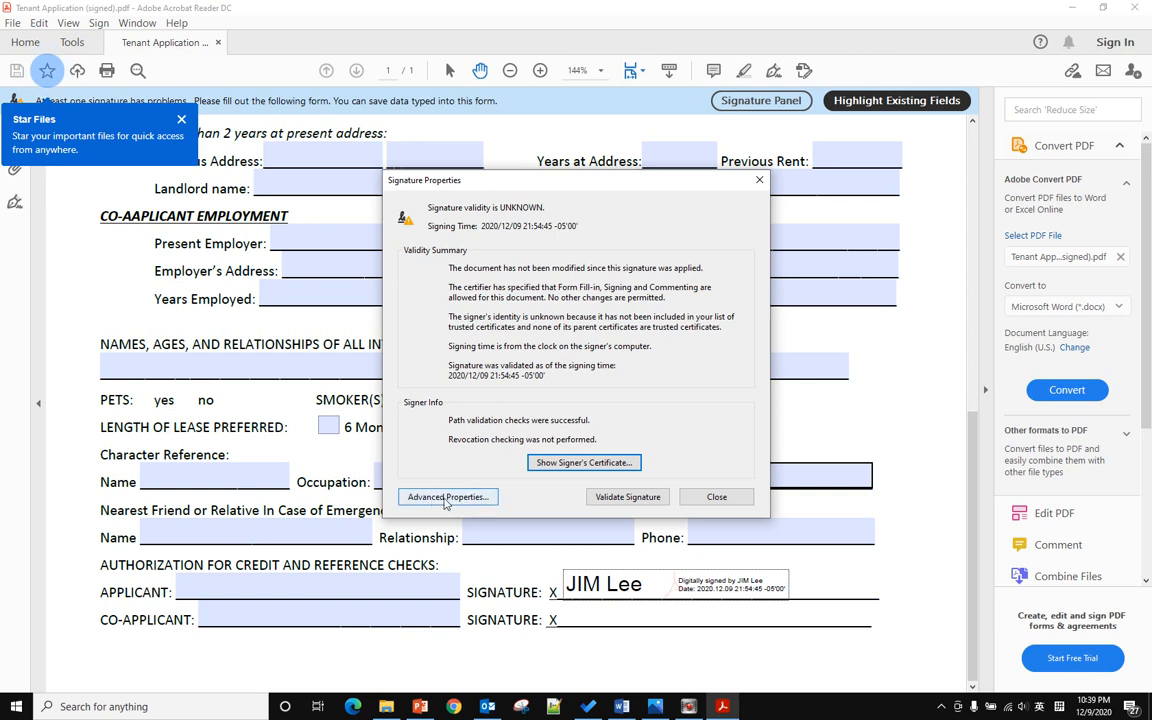
mouse_move(478, 502)
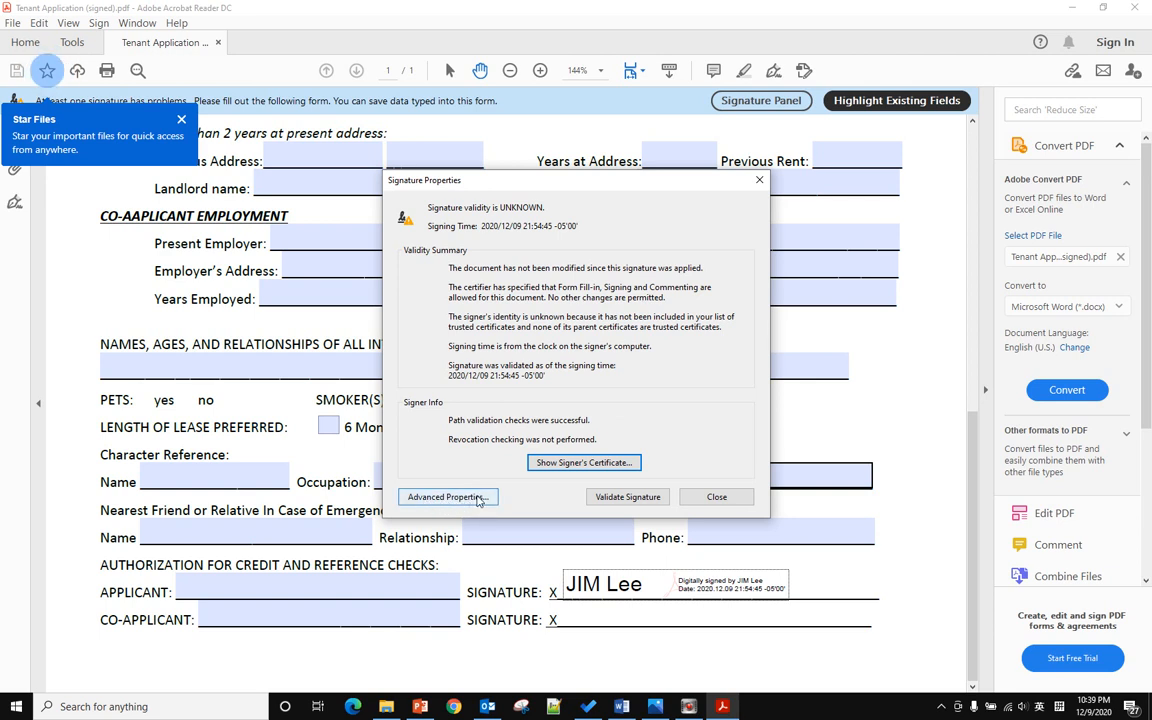
left_click(444, 496)
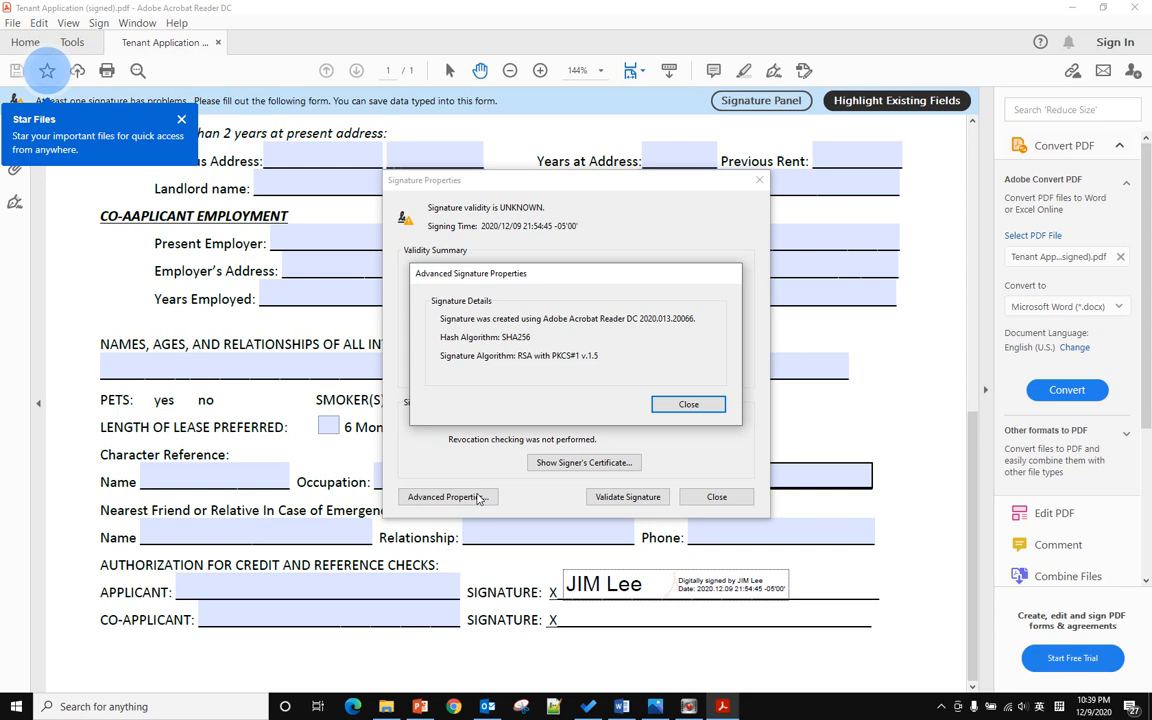
mouse_move(532, 328)
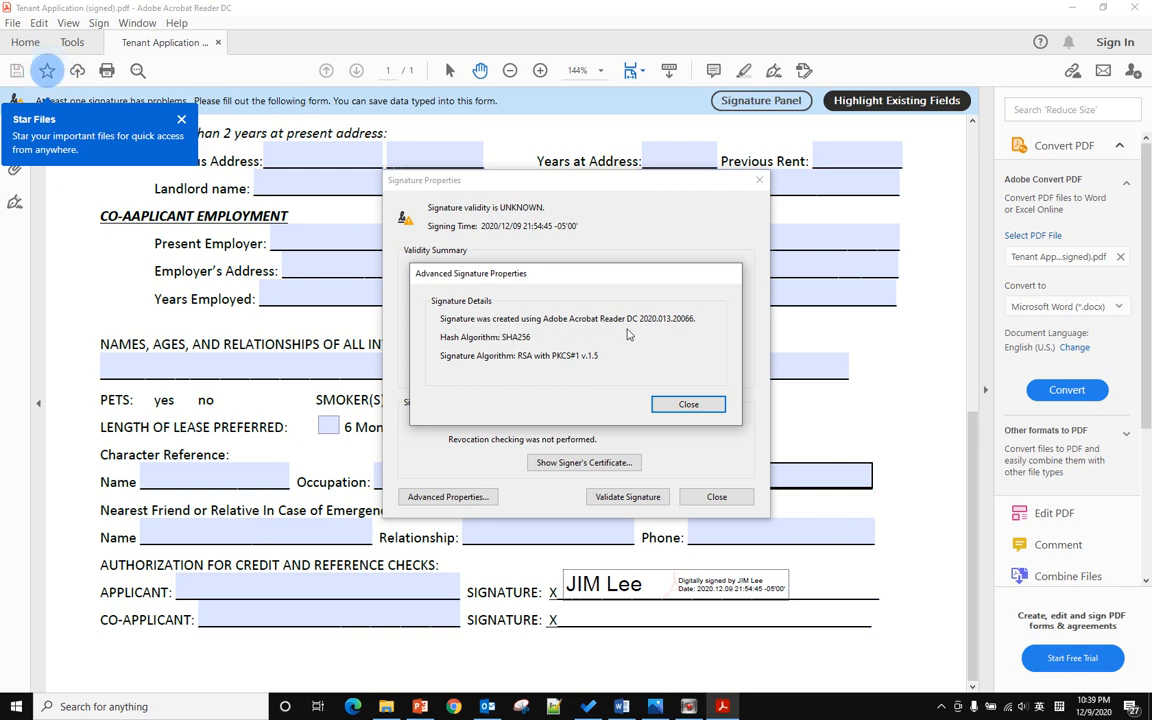
mouse_move(518, 364)
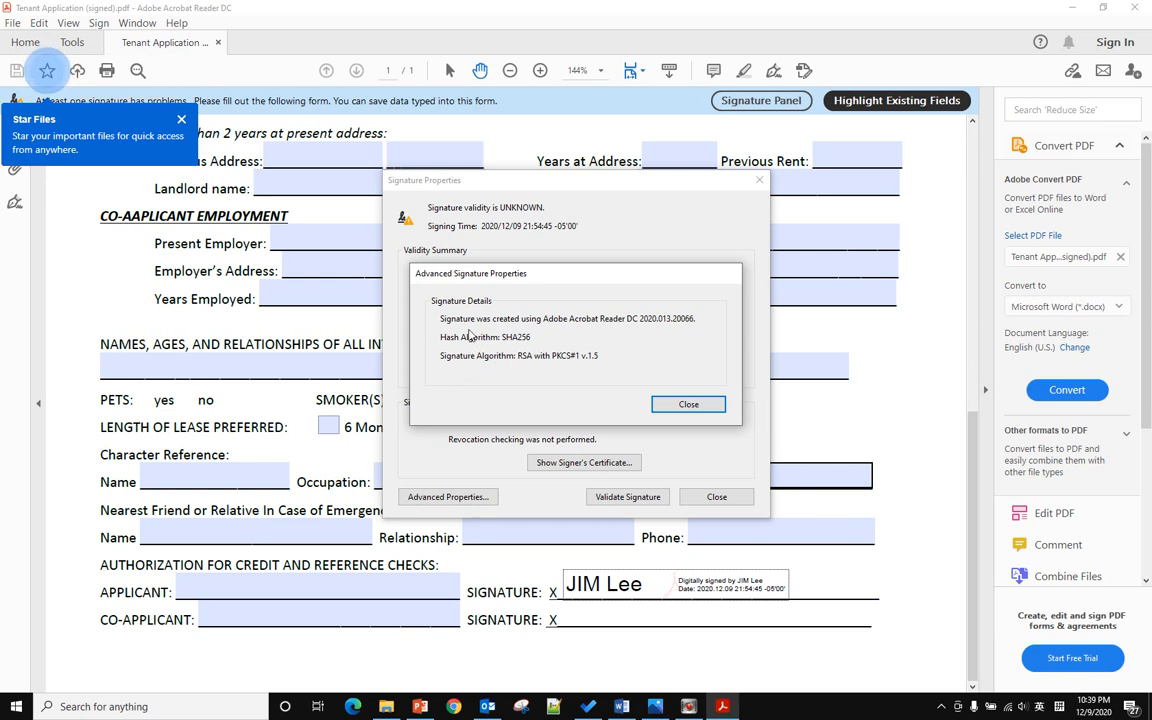
left_click(688, 404)
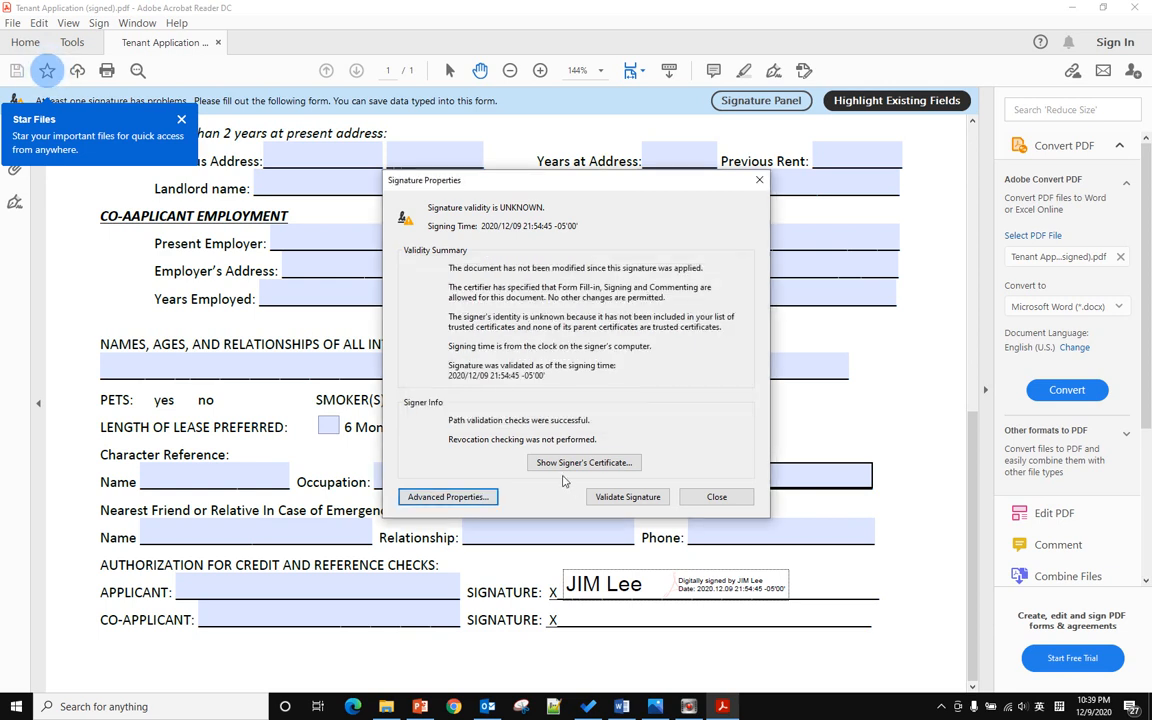
mouse_move(584, 462)
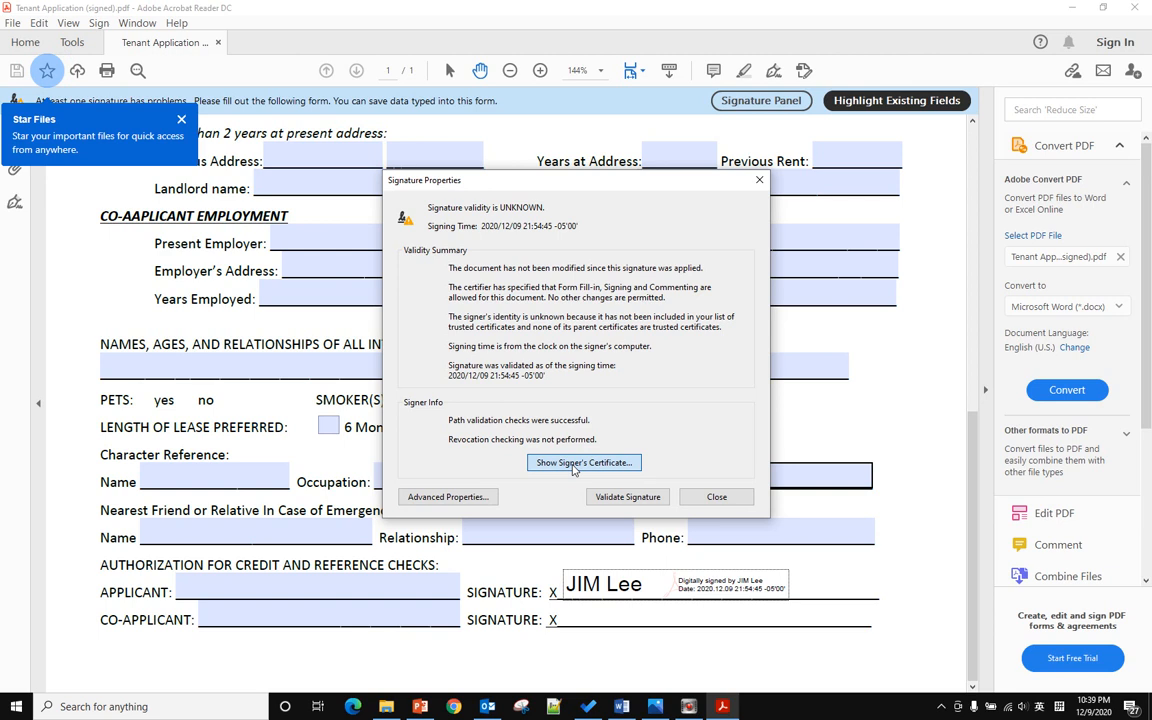
Step: Show the signer's certificate and review its Details and Trust settings (not trusted)
left_click(584, 462)
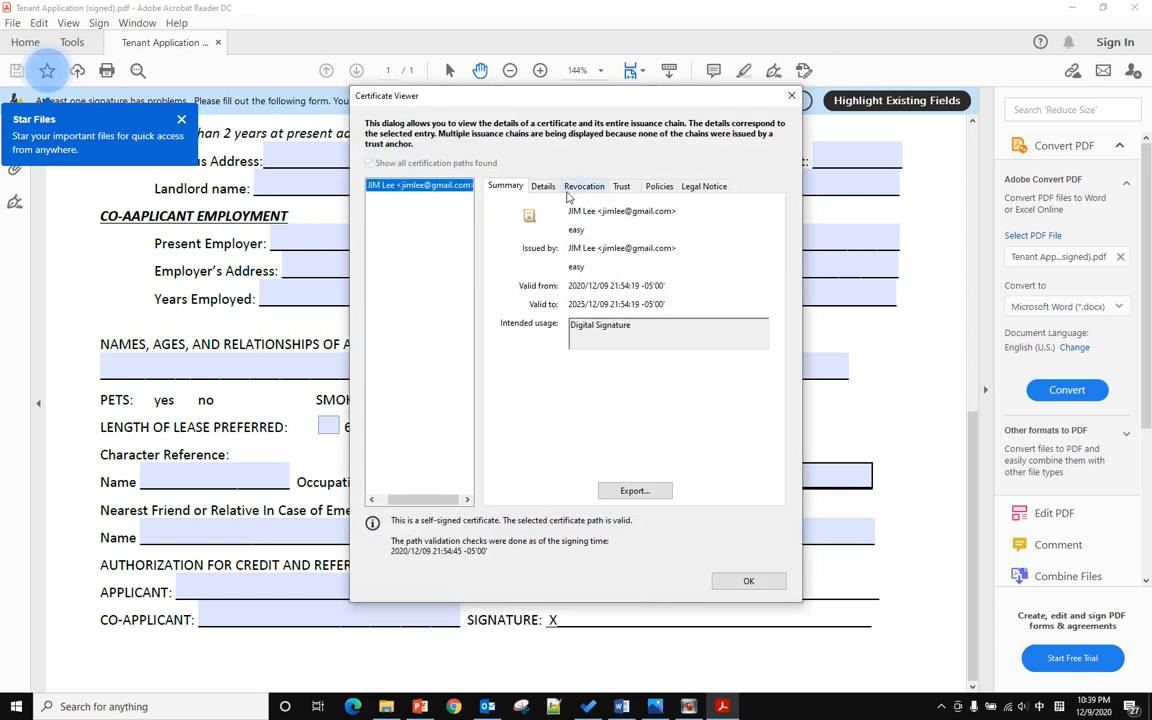
left_click(544, 186)
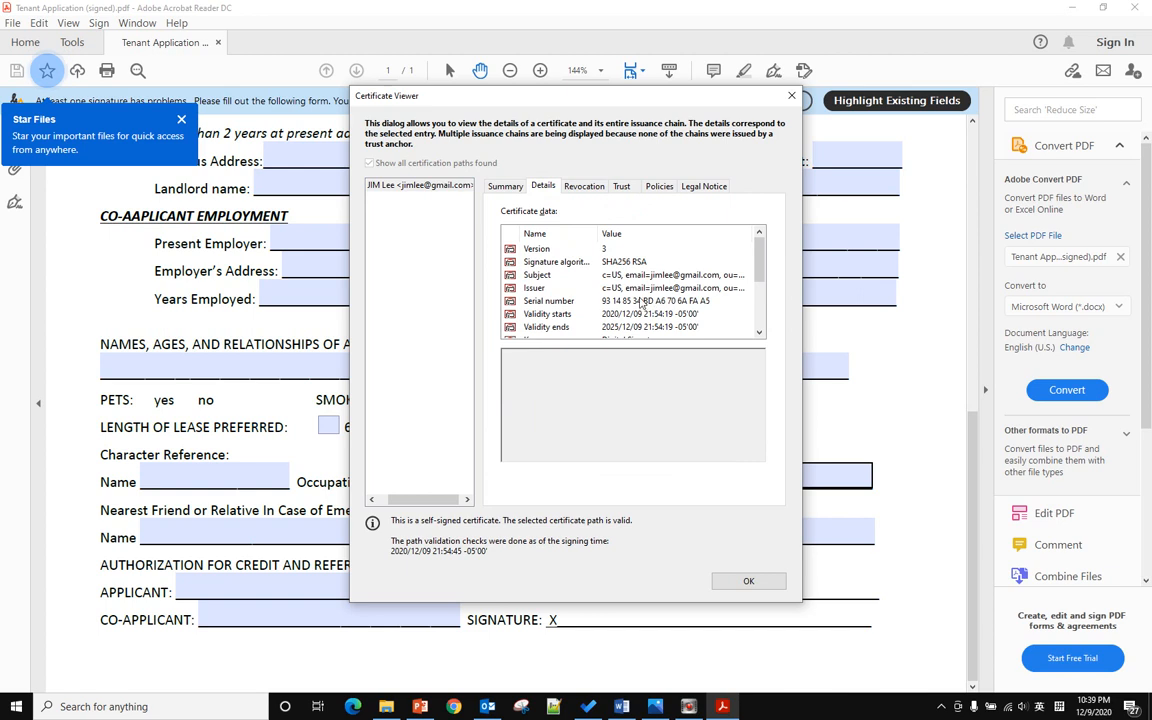
left_click(622, 186)
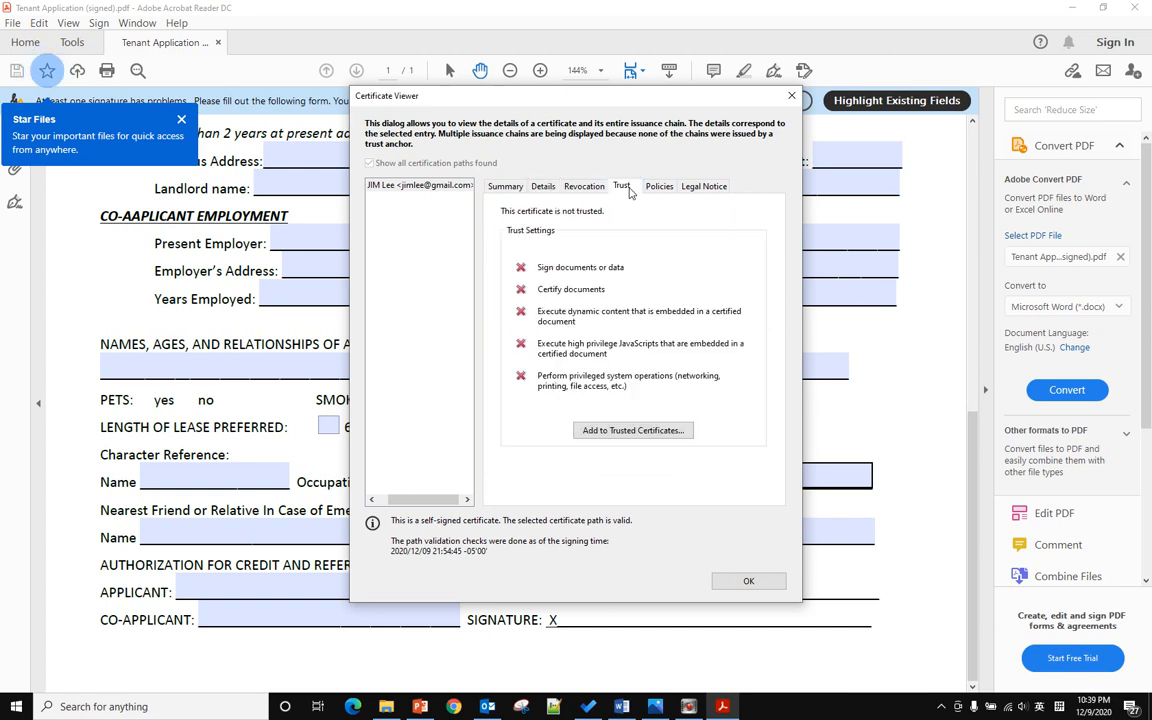
mouse_move(636, 196)
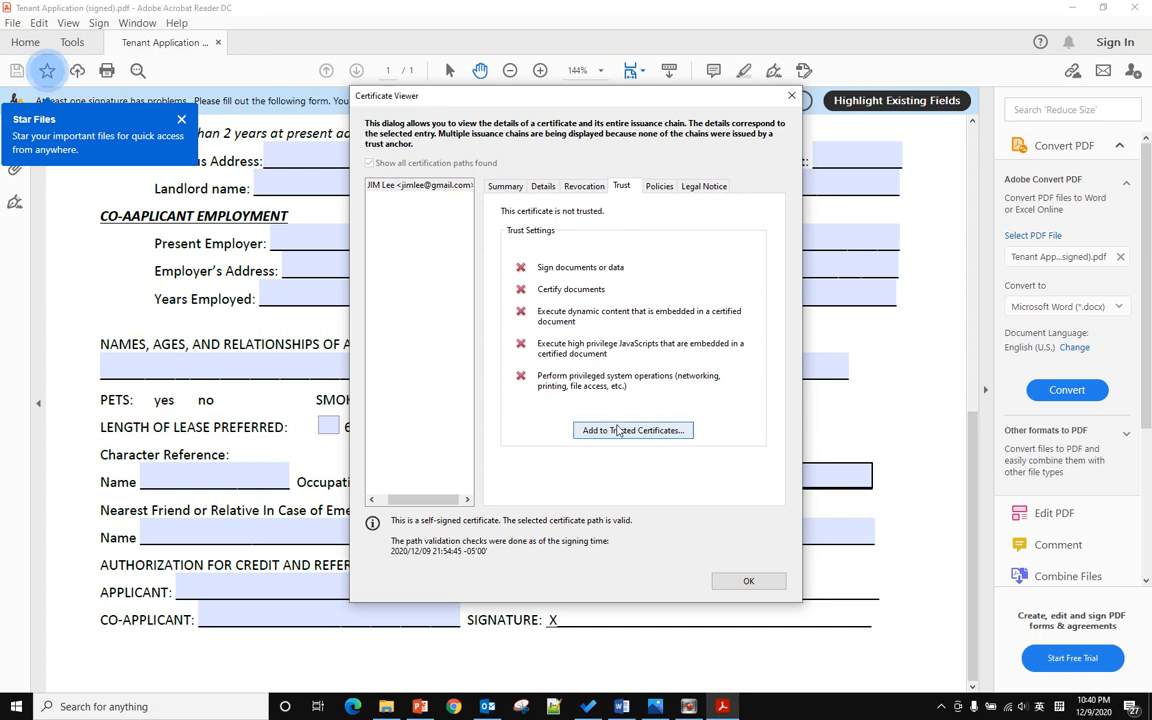
mouse_move(650, 440)
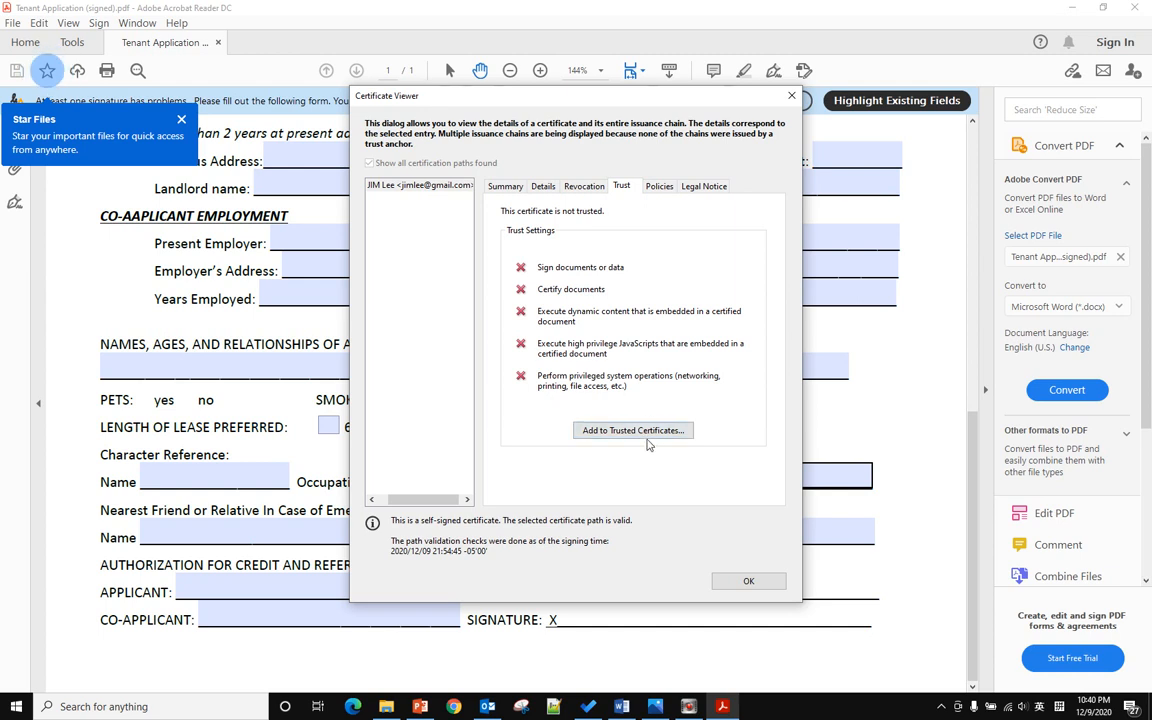
Step: Add the JIM Lee certificate to trusted certificates as a trusted root and re-check the signature
left_click(632, 430)
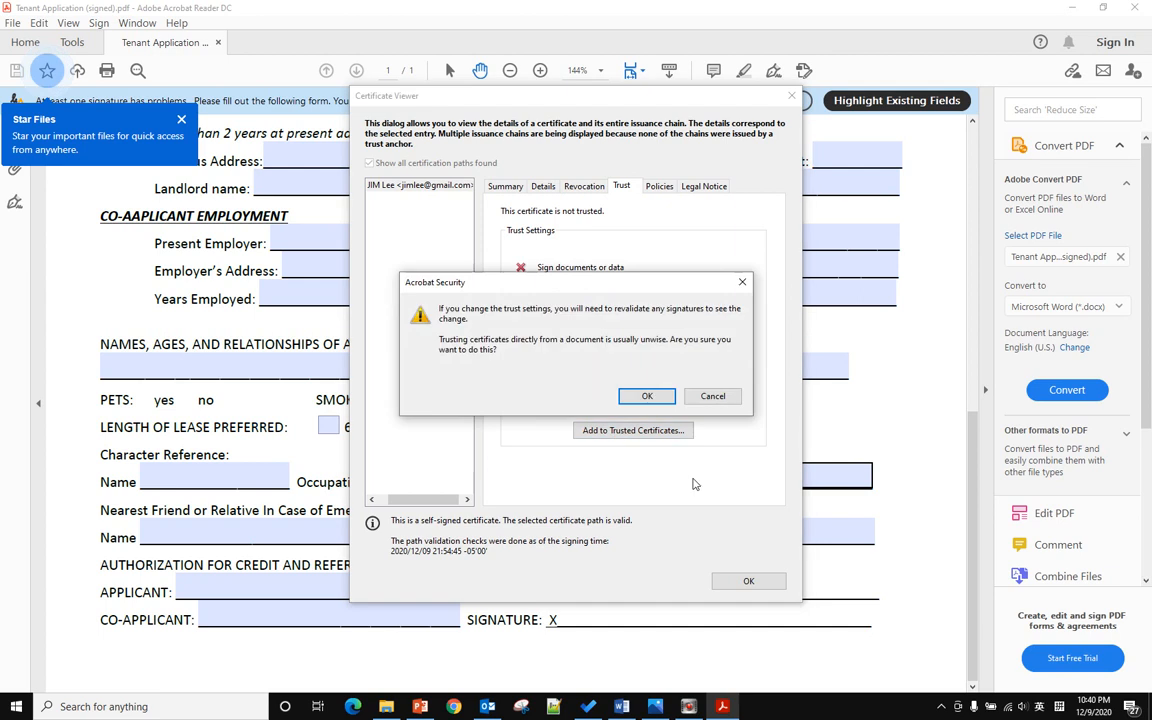
mouse_move(636, 396)
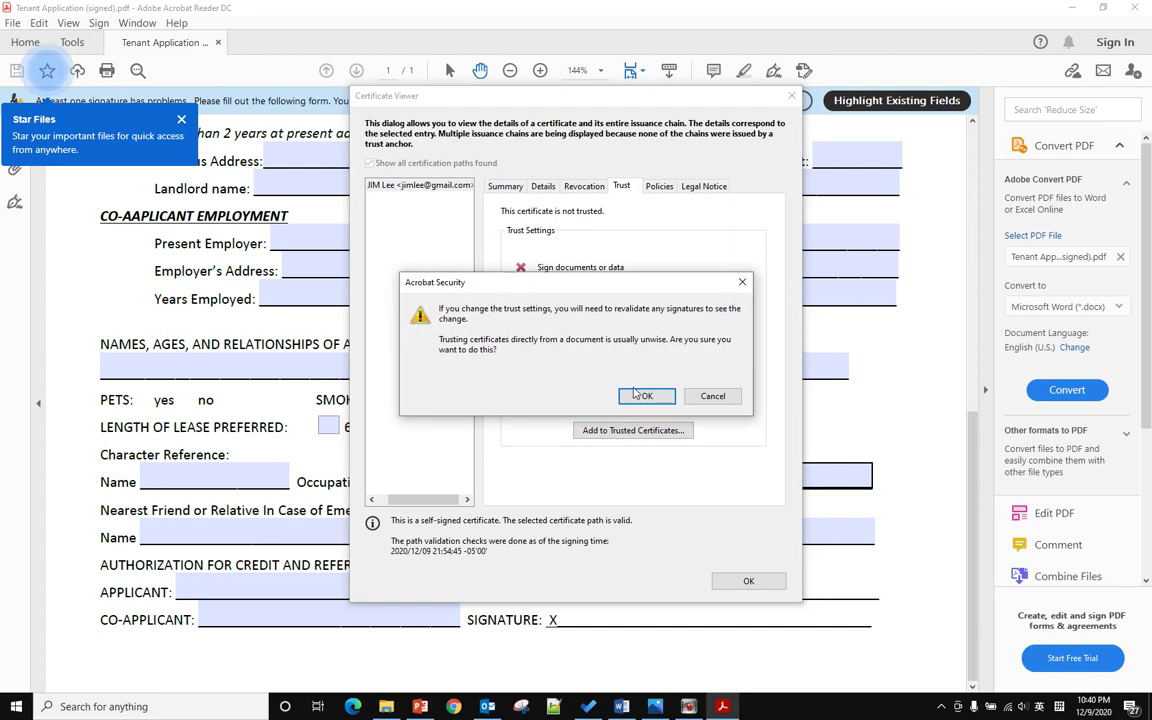
left_click(640, 396)
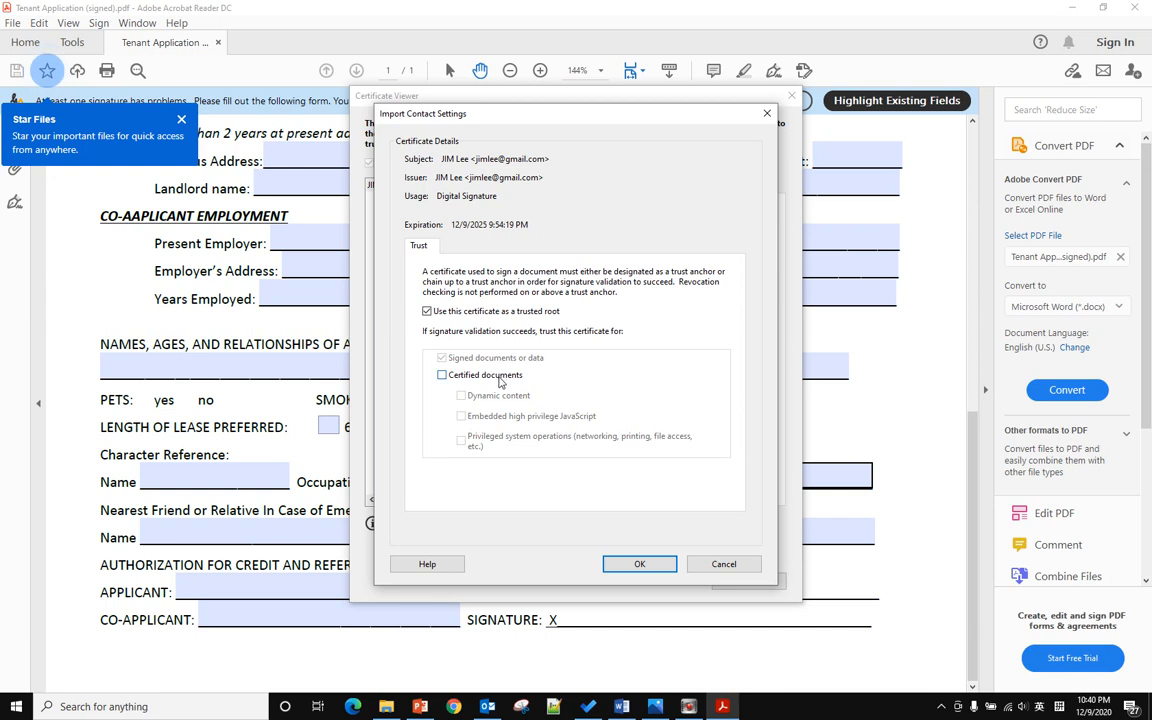
mouse_move(640, 564)
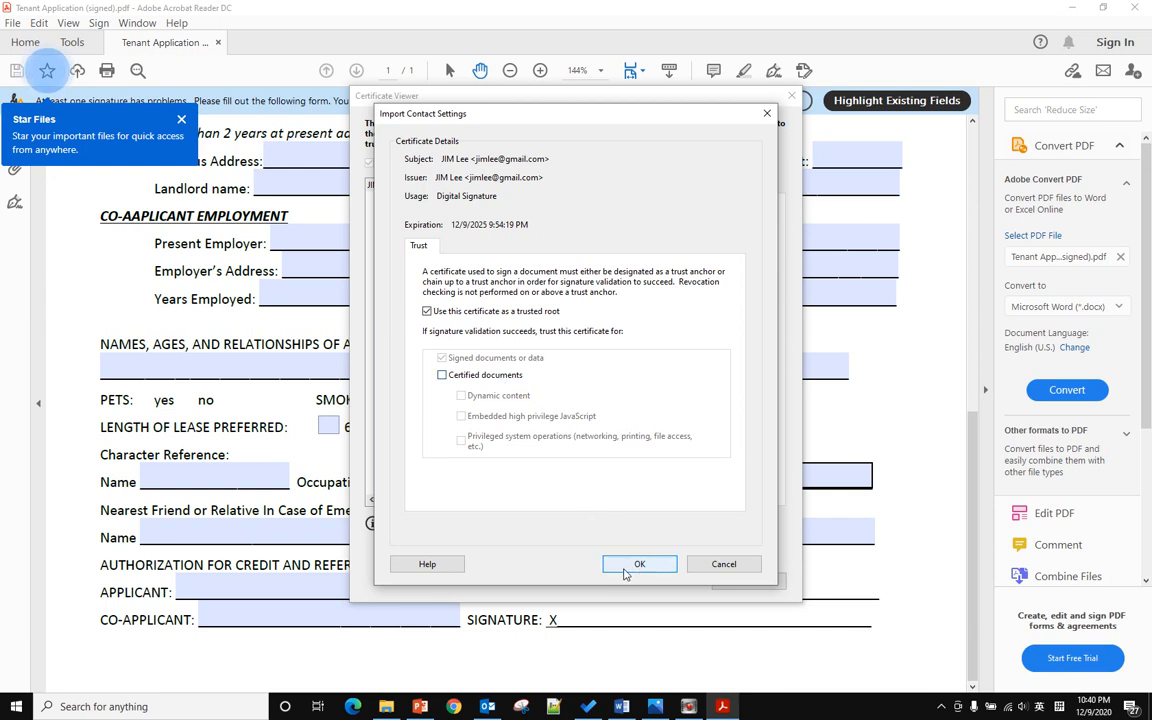
left_click(640, 564)
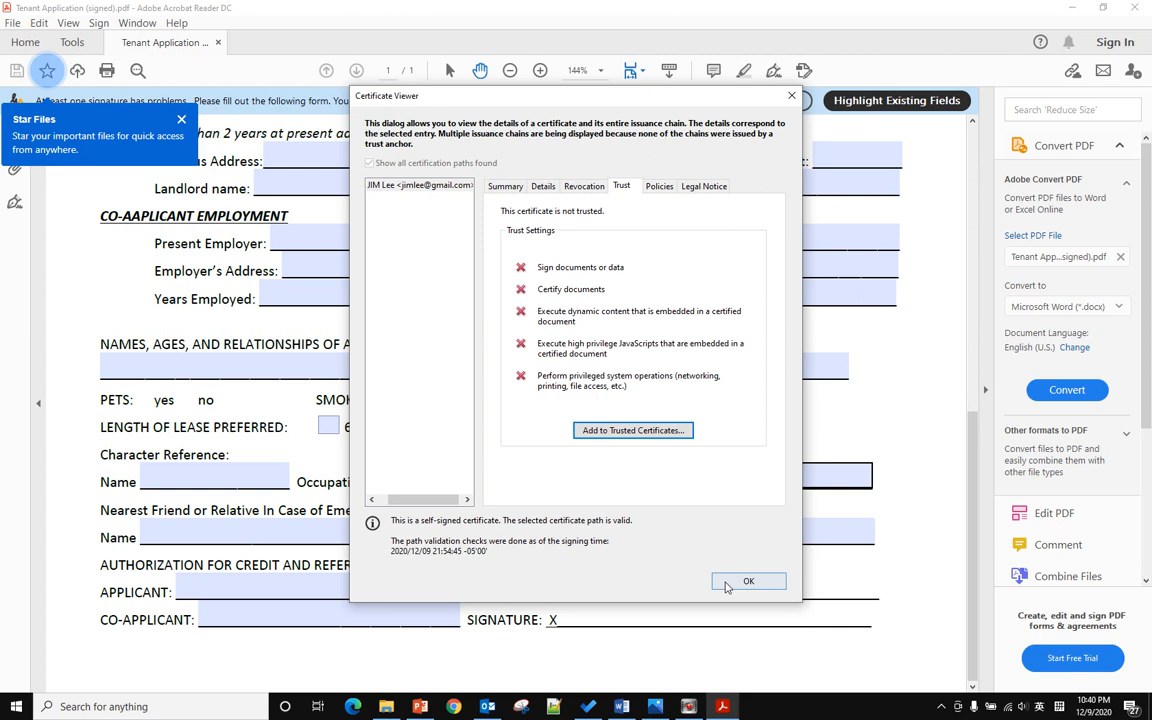
left_click(748, 580)
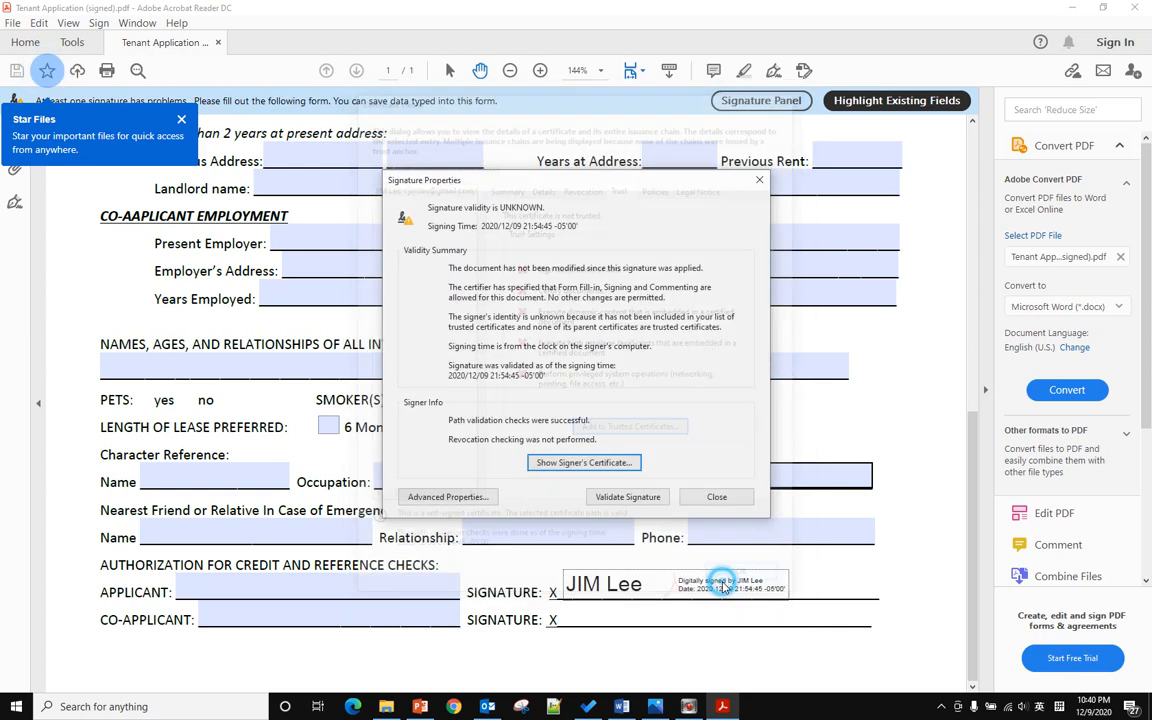
left_click(716, 496)
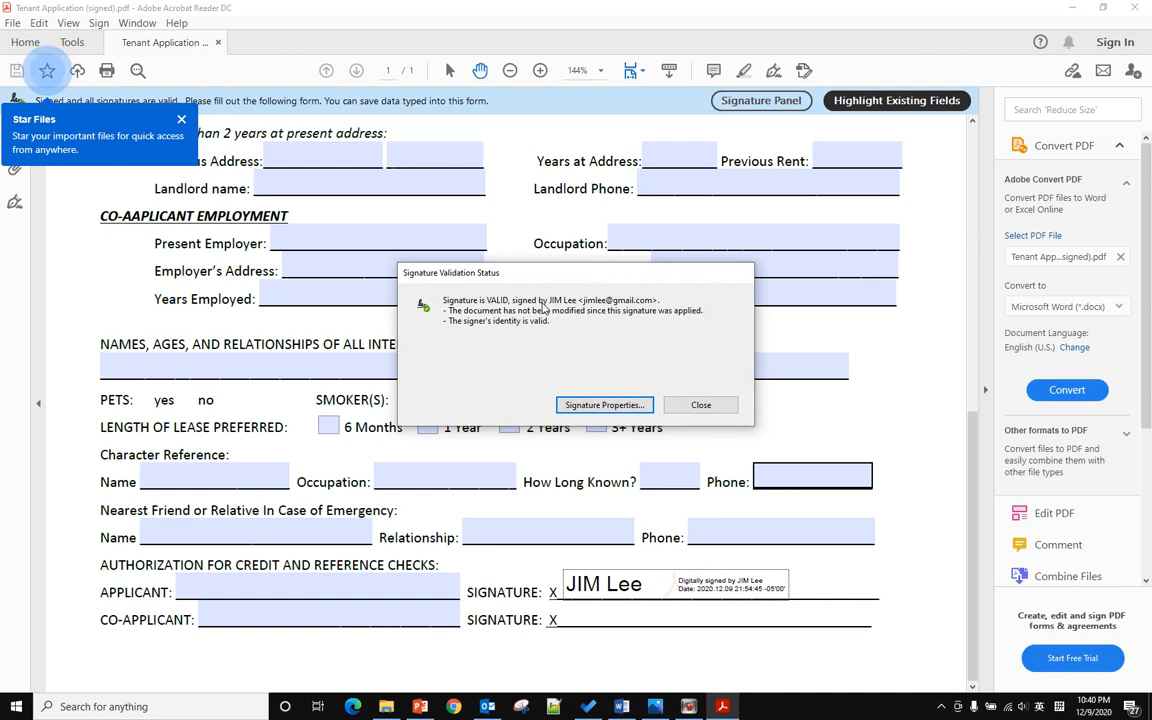
mouse_move(688, 384)
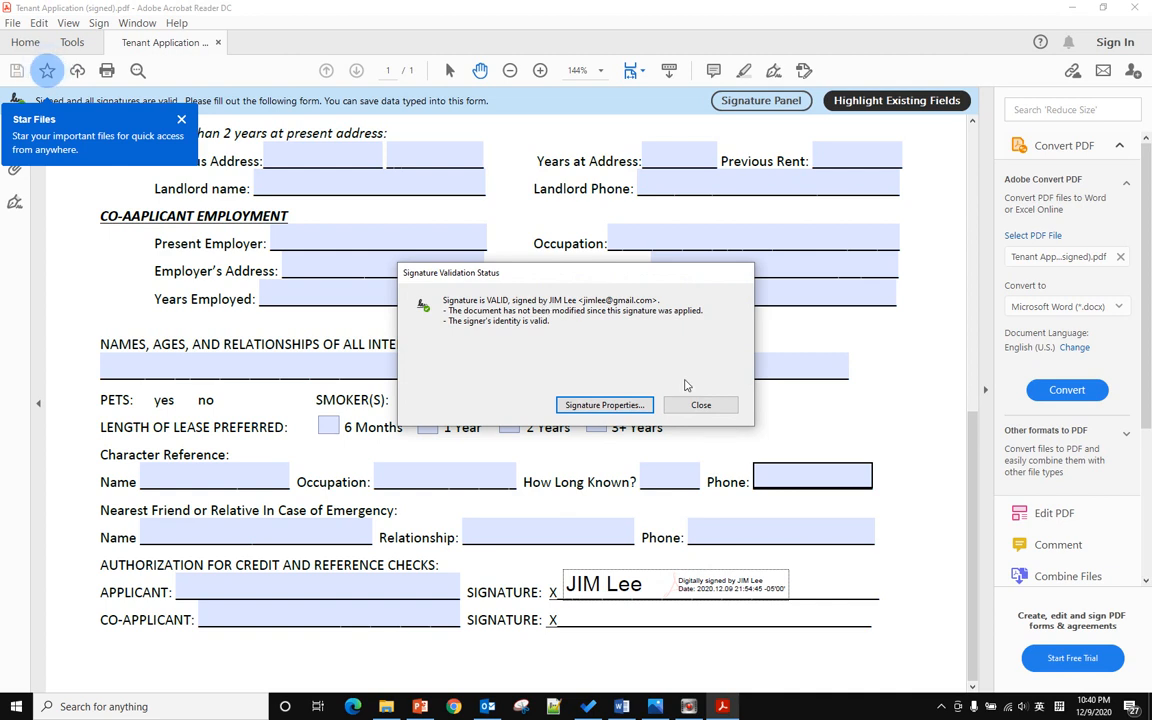
left_click(700, 404)
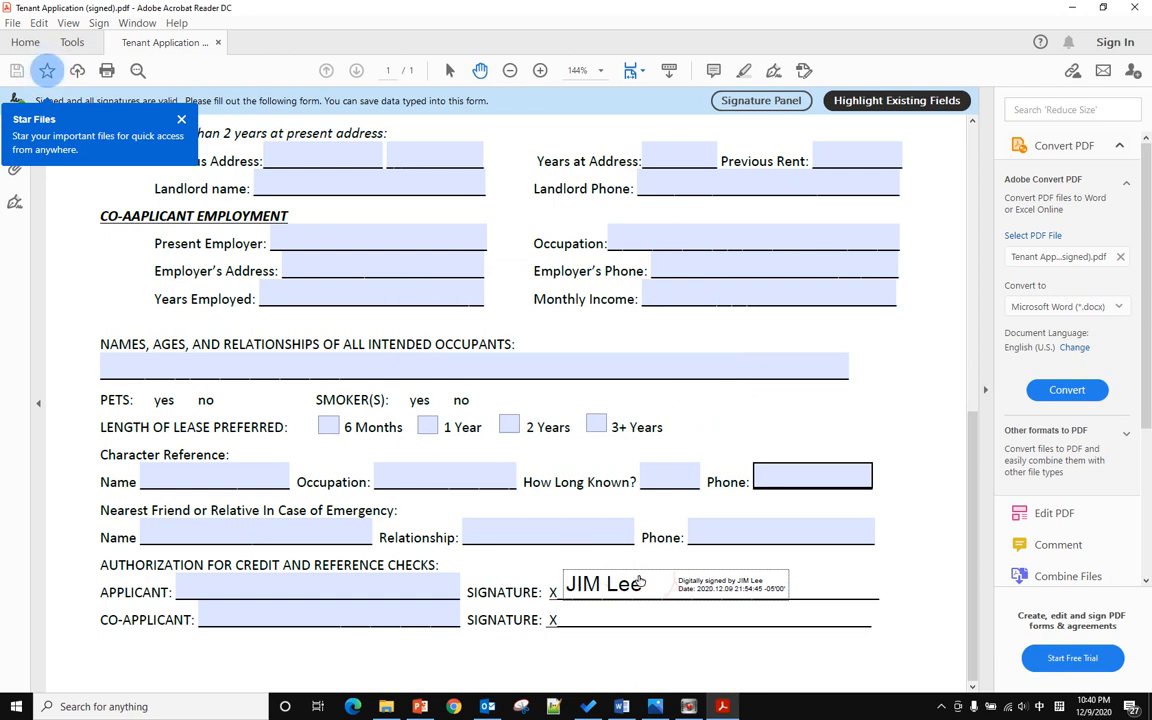
mouse_move(678, 582)
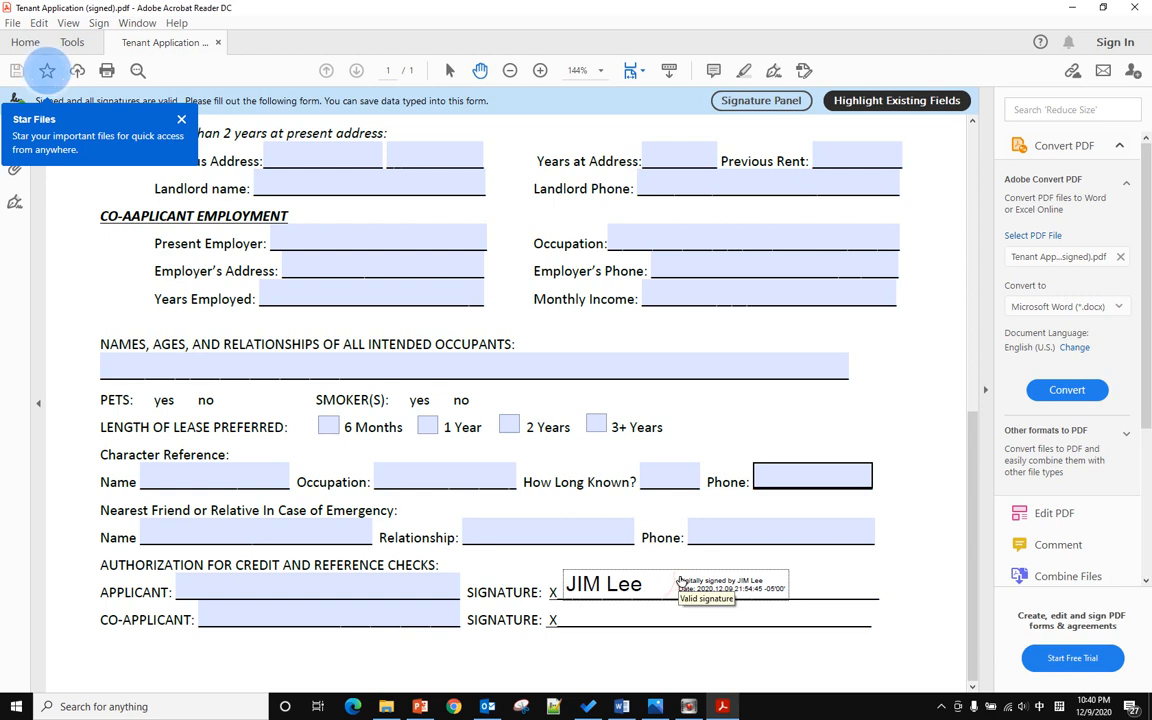
mouse_move(804, 636)
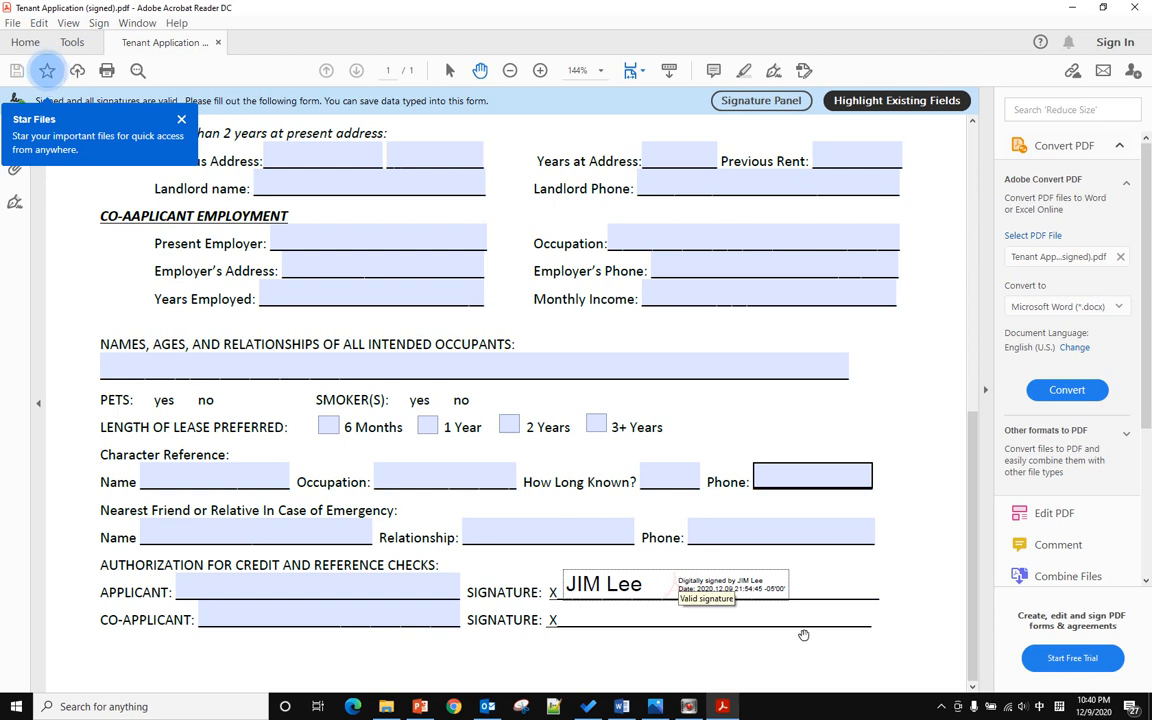
mouse_move(640, 588)
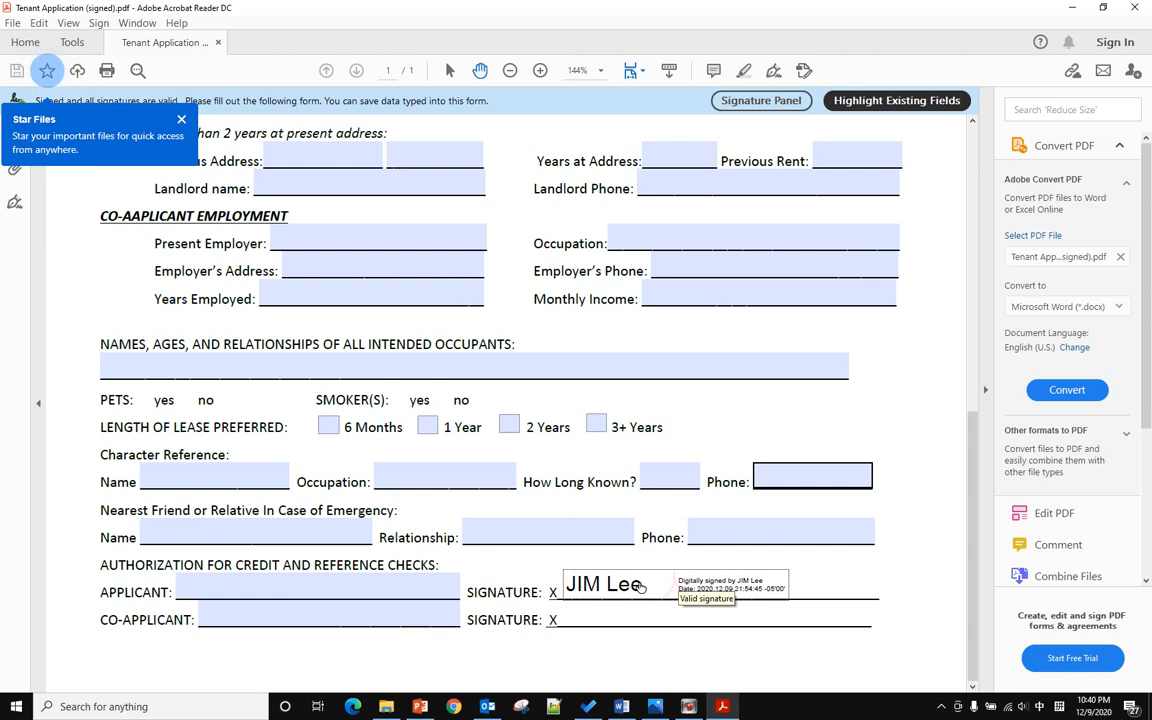
left_click(610, 584)
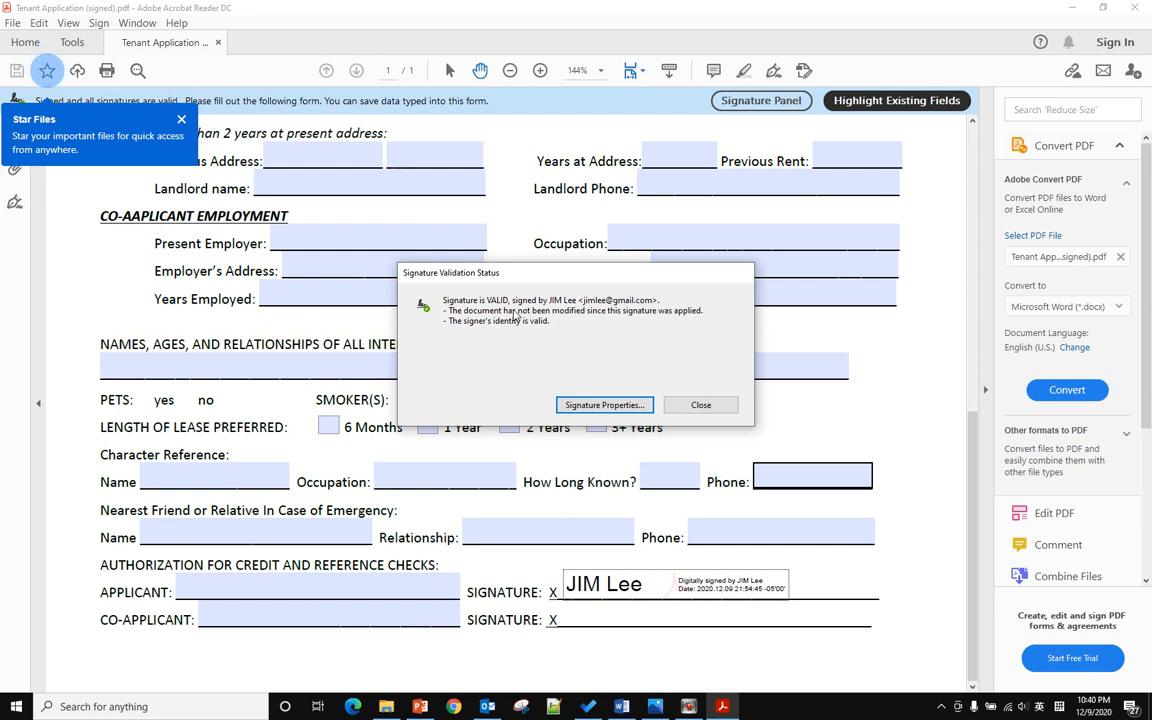
mouse_move(512, 284)
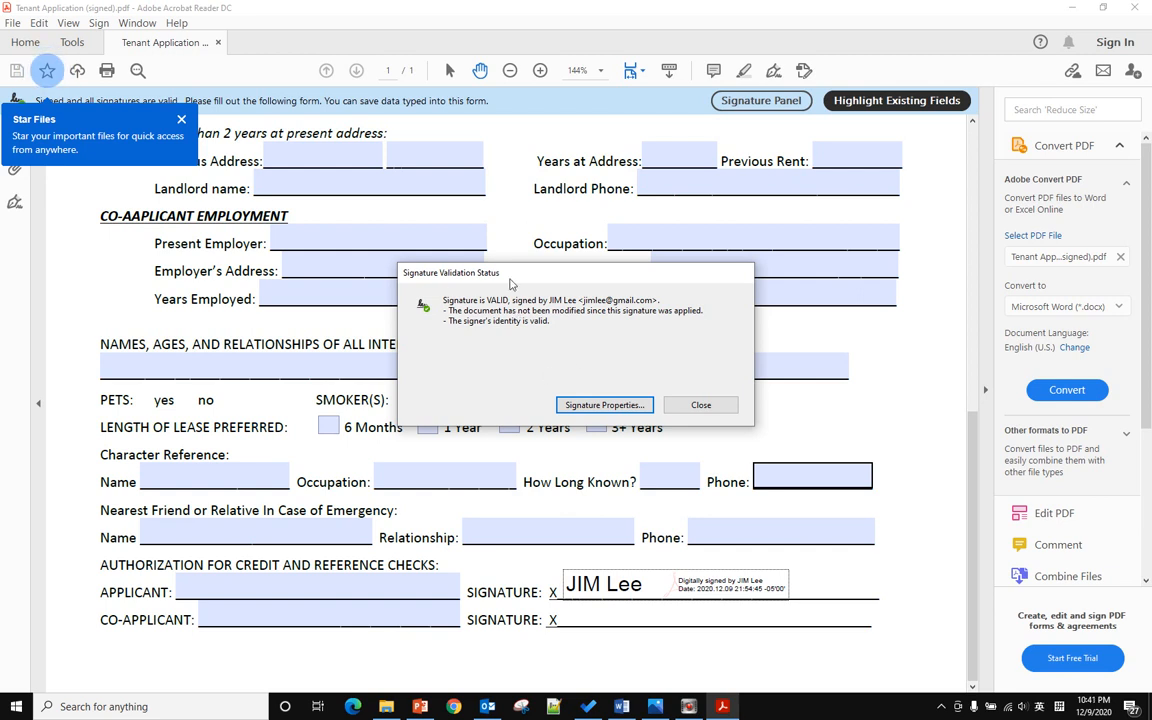
mouse_move(520, 354)
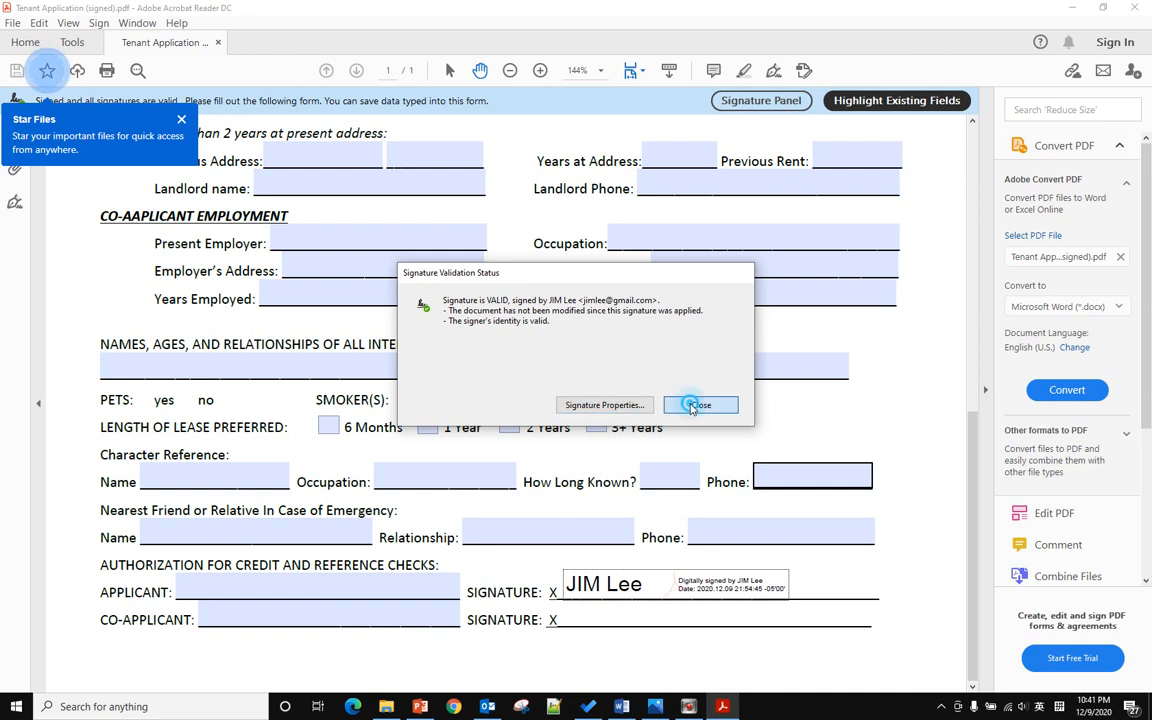
Step: Reach the signer's certificate through Signature Properties, now showing it directly trusted
left_click(700, 404)
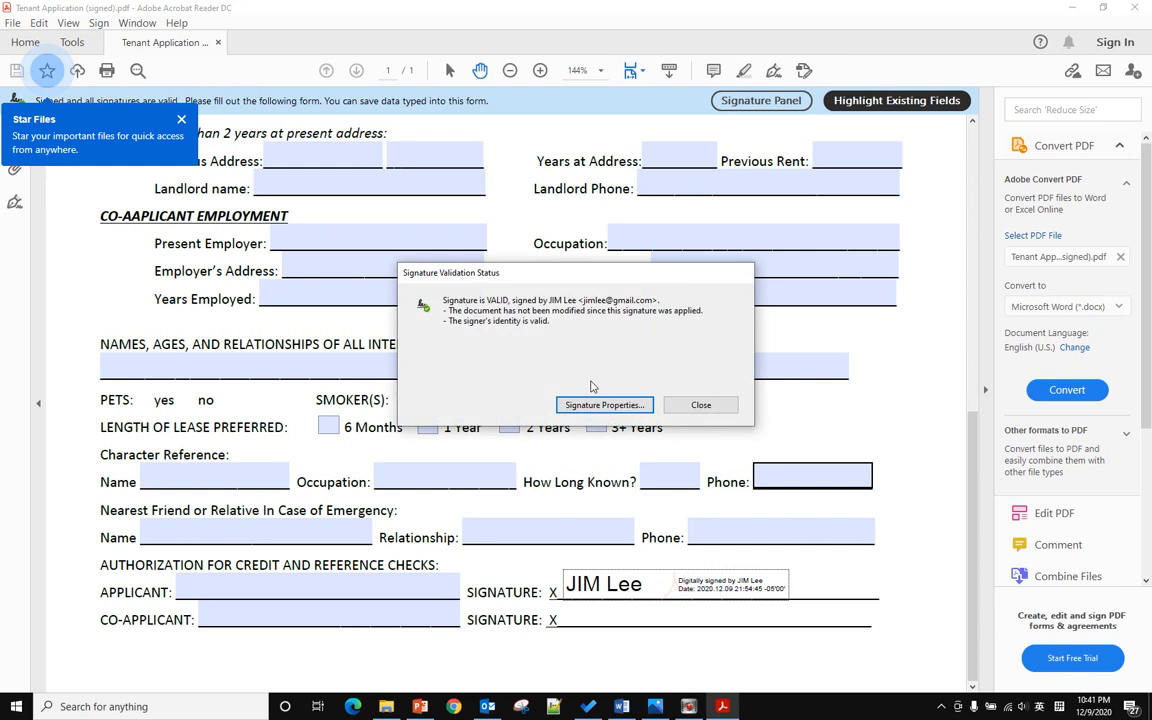
left_click(604, 404)
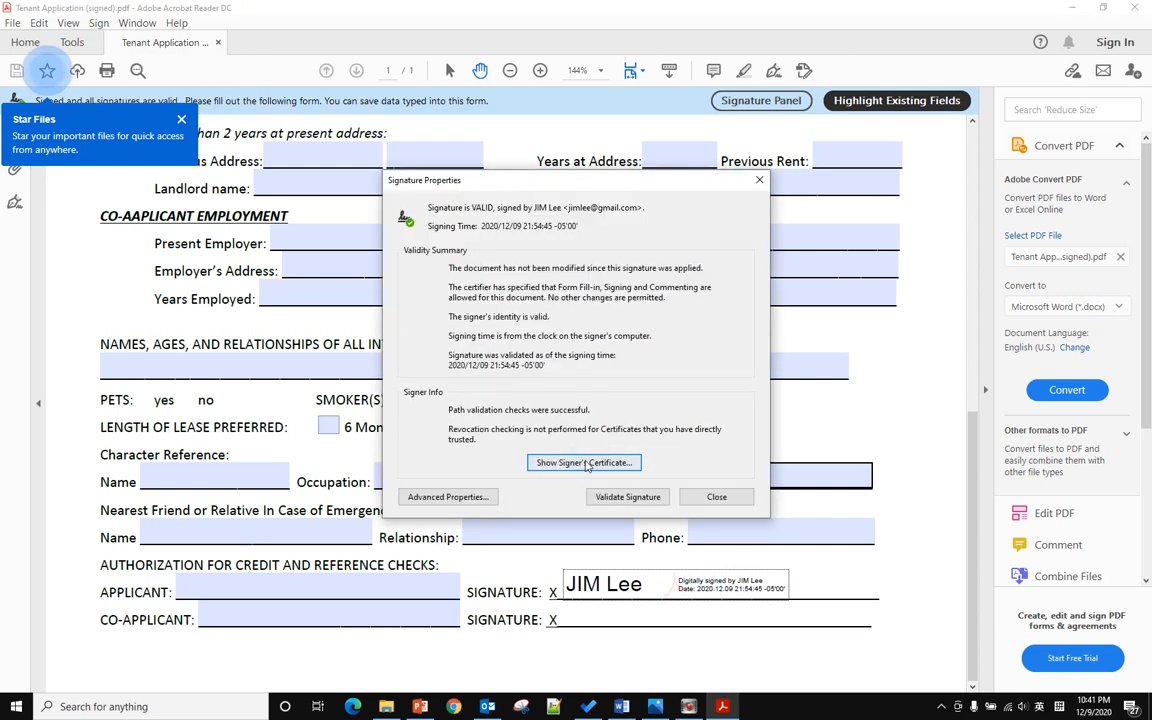
left_click(584, 462)
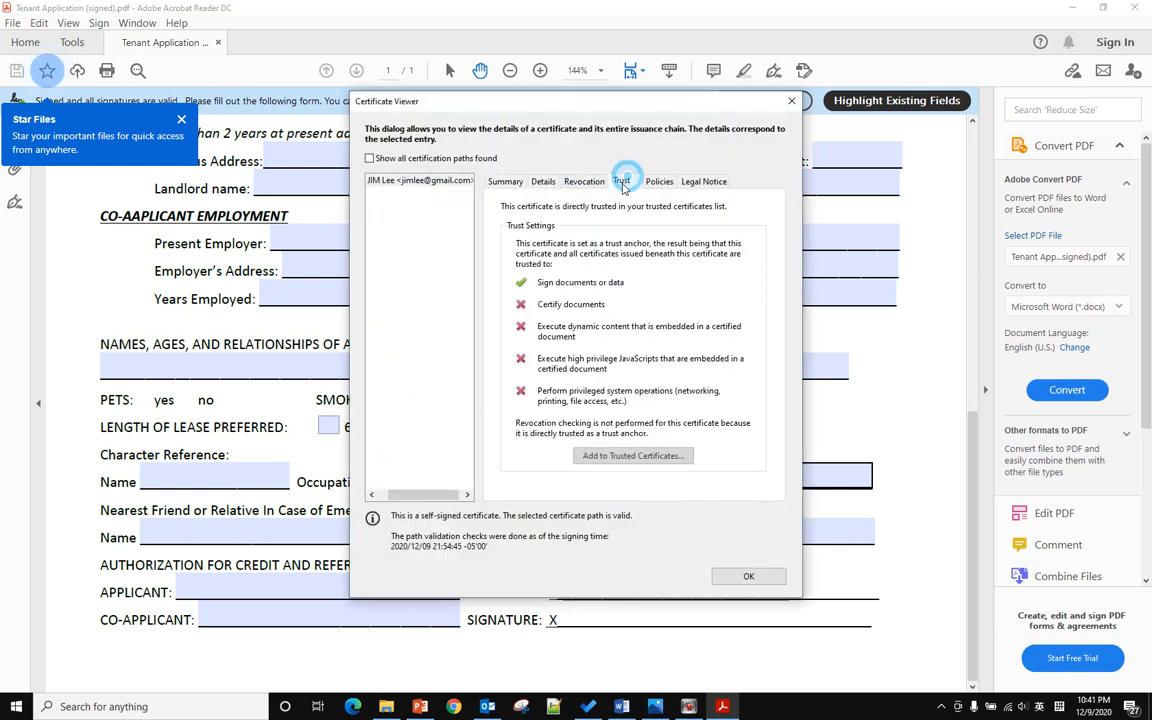
mouse_move(658, 456)
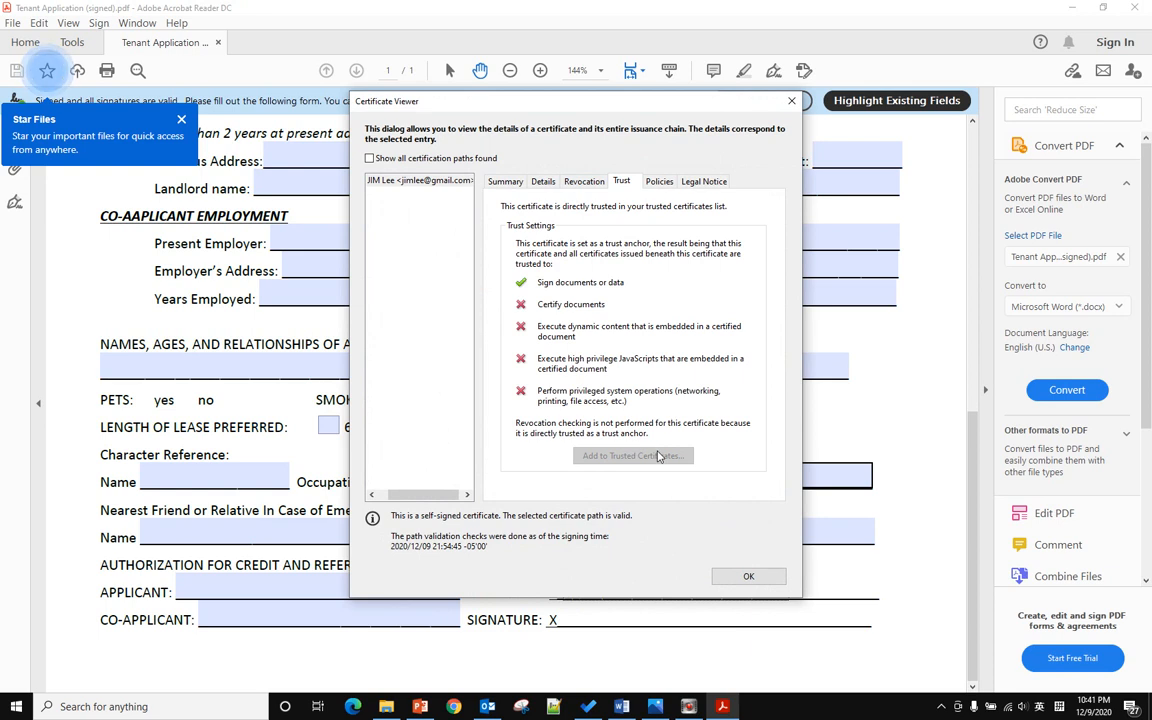
mouse_move(624, 458)
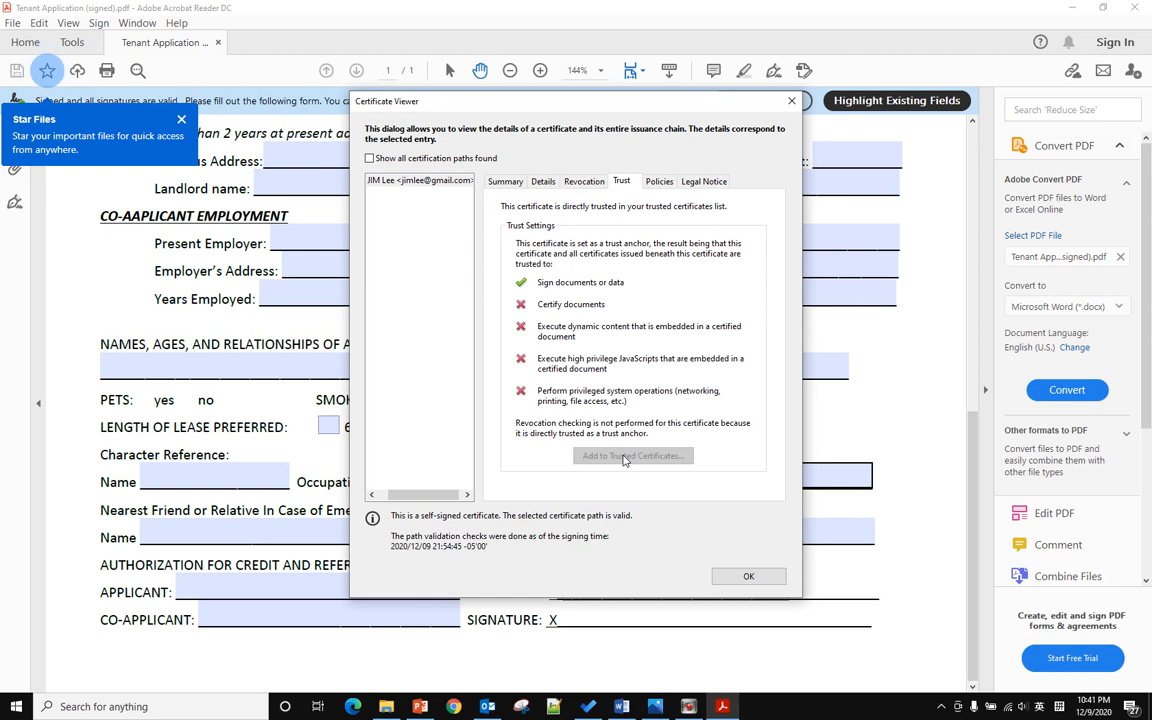
mouse_move(664, 236)
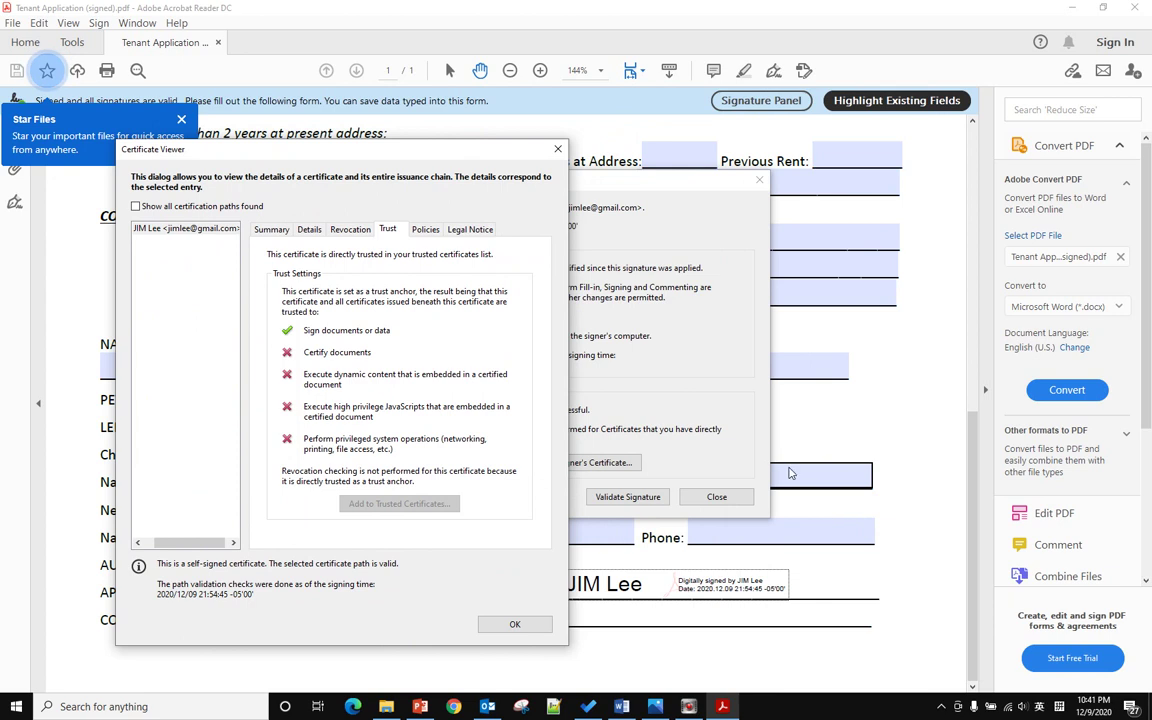
mouse_move(824, 486)
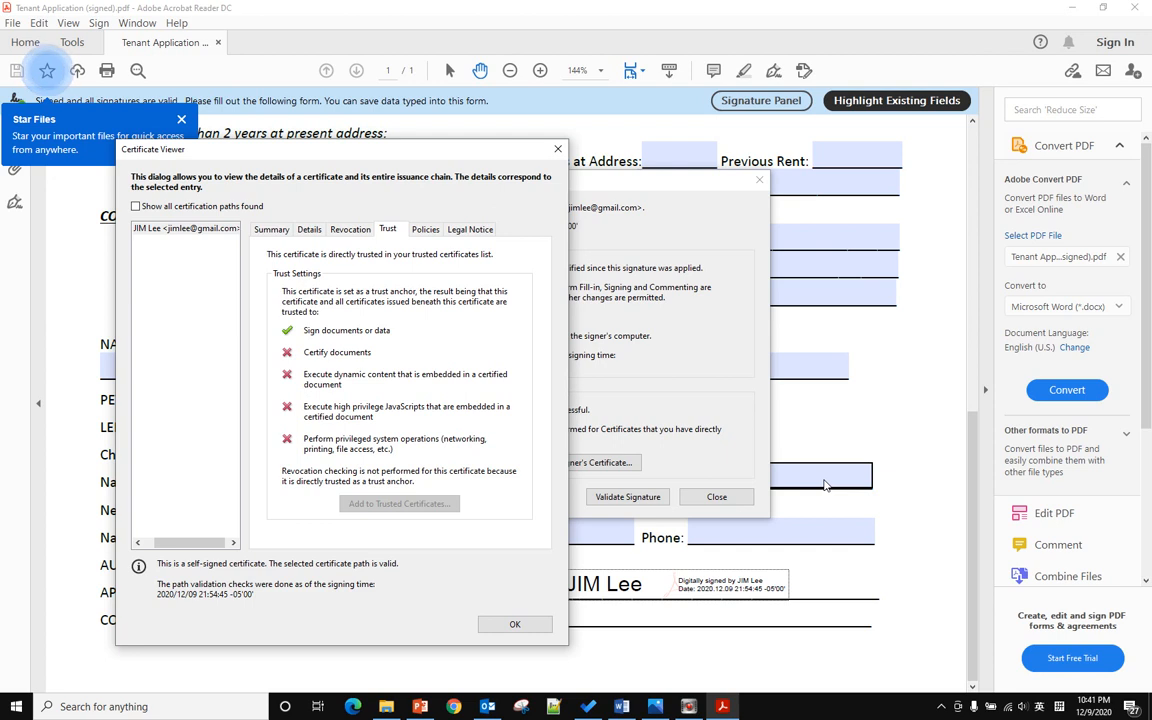
mouse_move(354, 520)
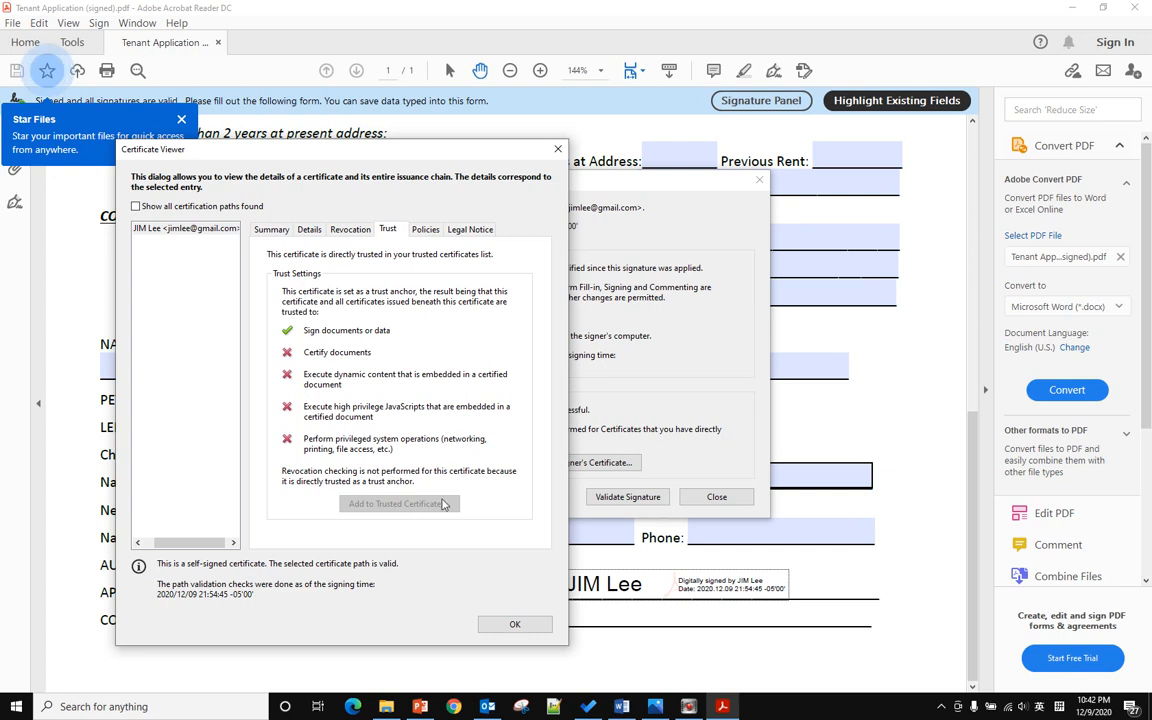
Step: Close the Certificate Viewer and Signature Properties to return to the signed form
left_click(514, 624)
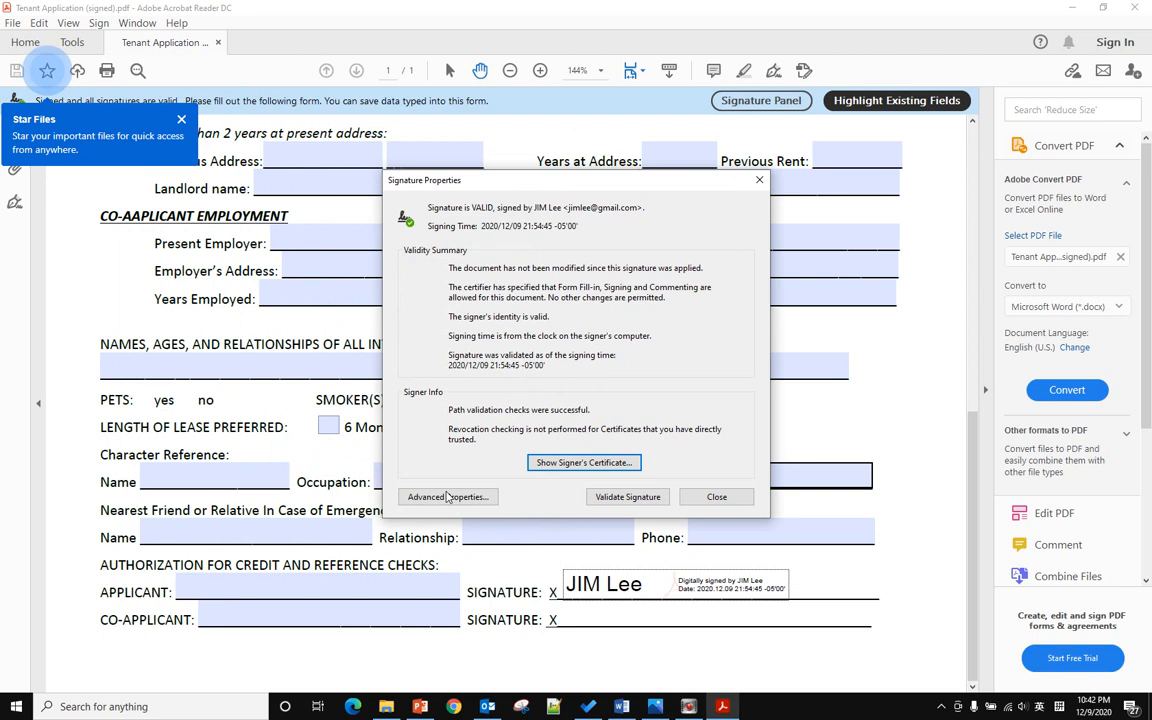
mouse_move(558, 336)
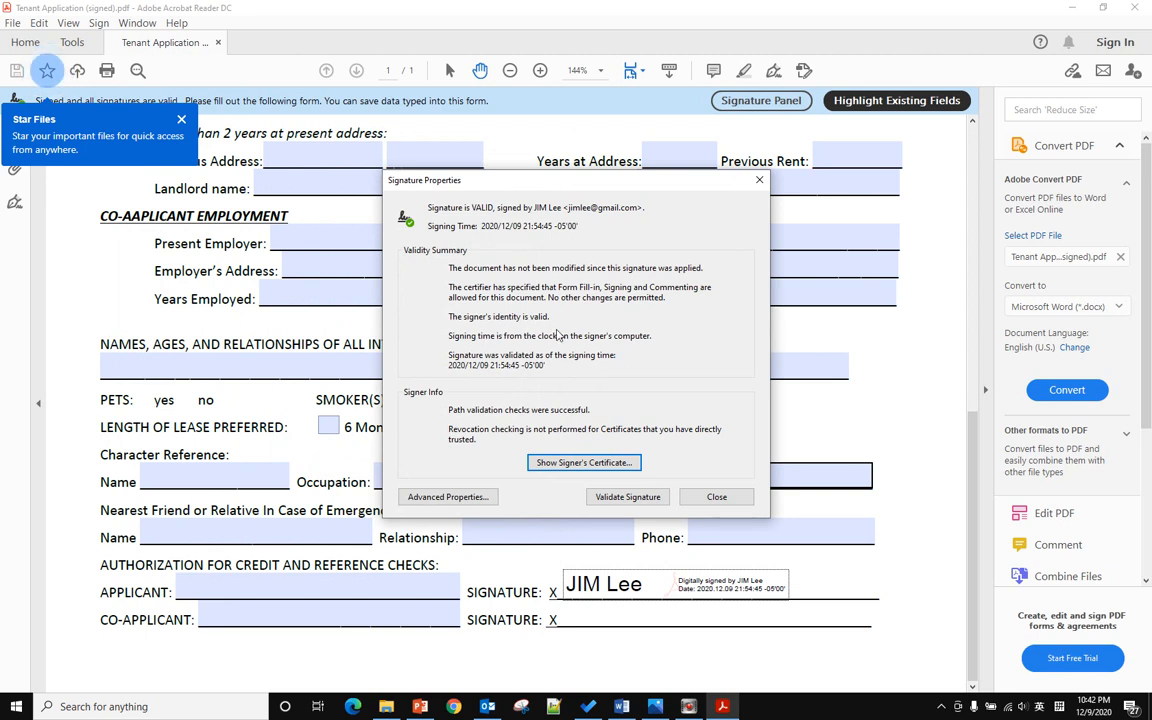
left_click(716, 496)
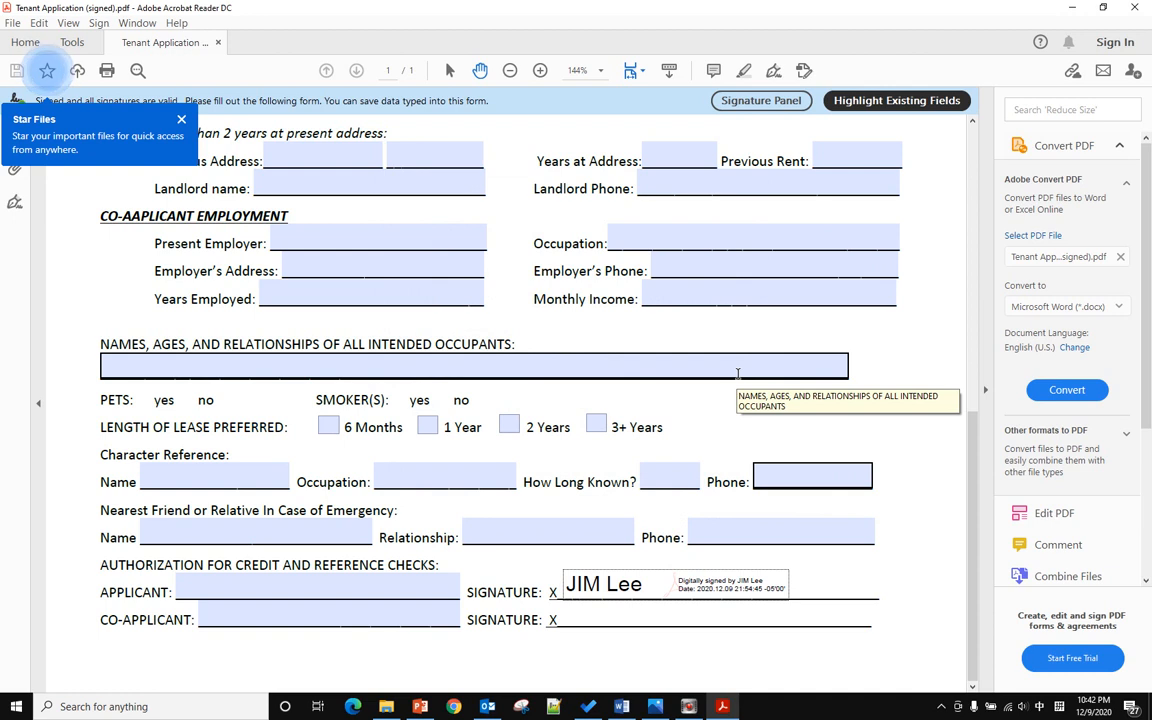
mouse_move(734, 388)
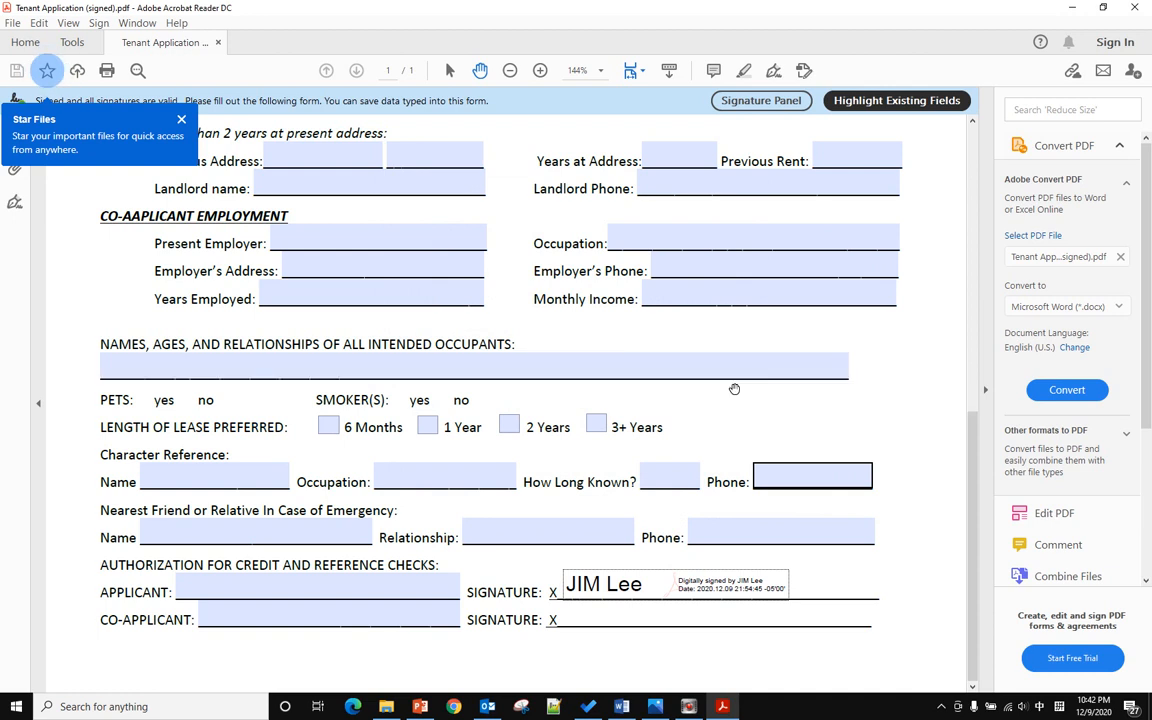